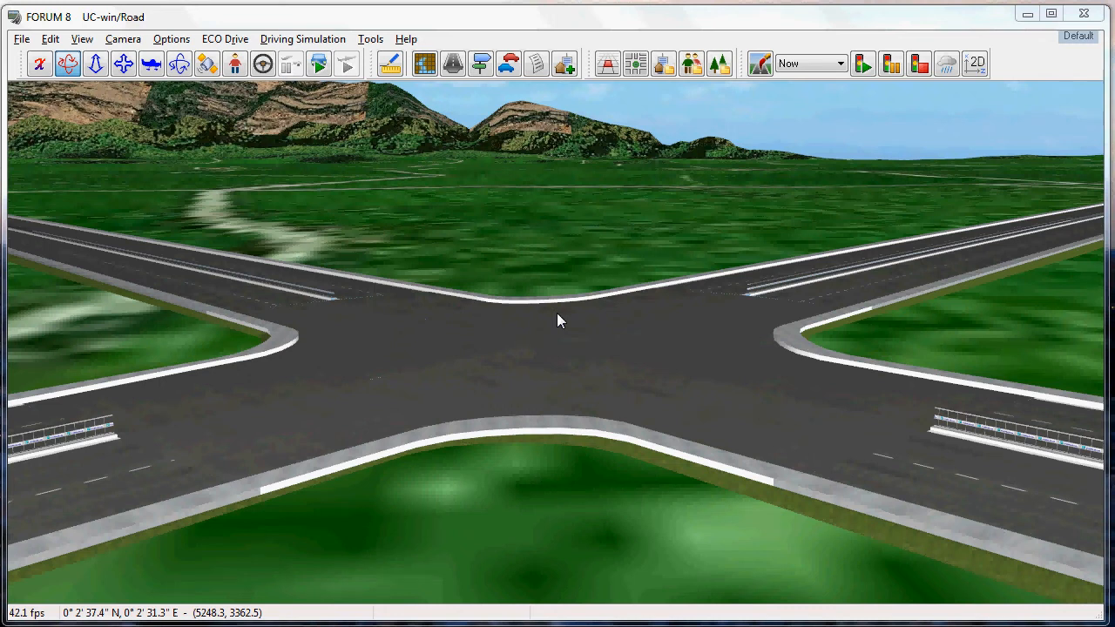
mouse_move(519, 339)
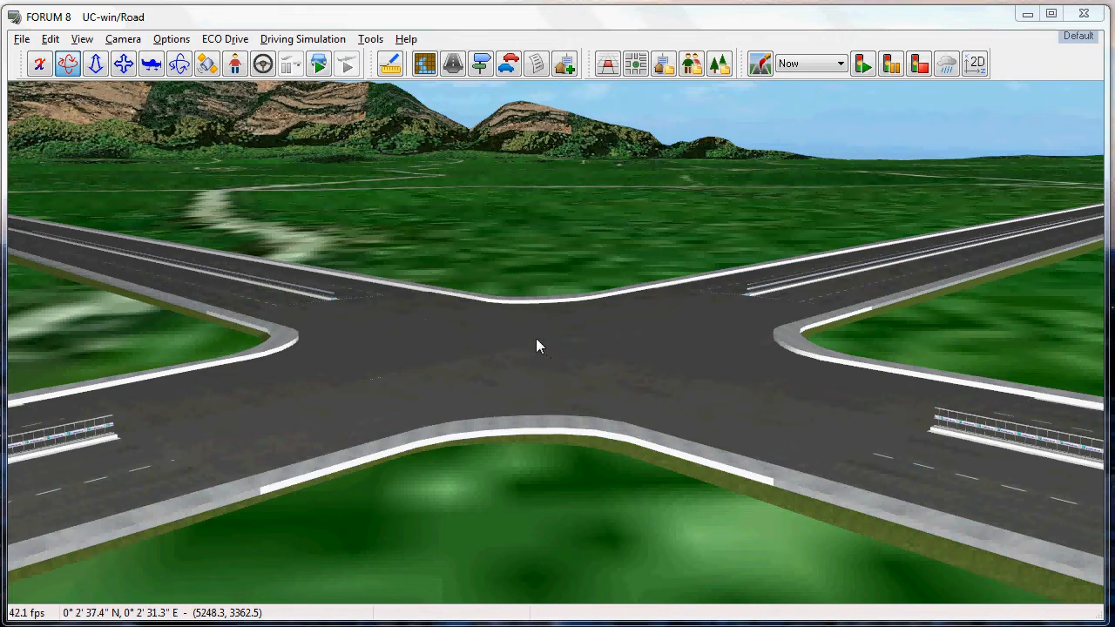
mouse_move(554, 389)
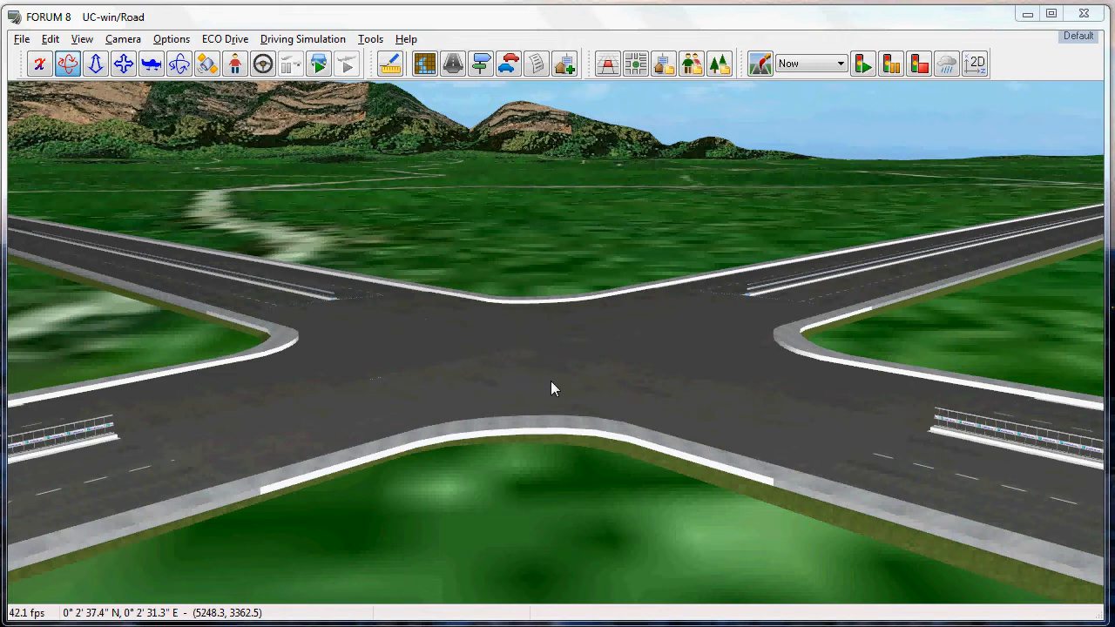
mouse_move(543, 262)
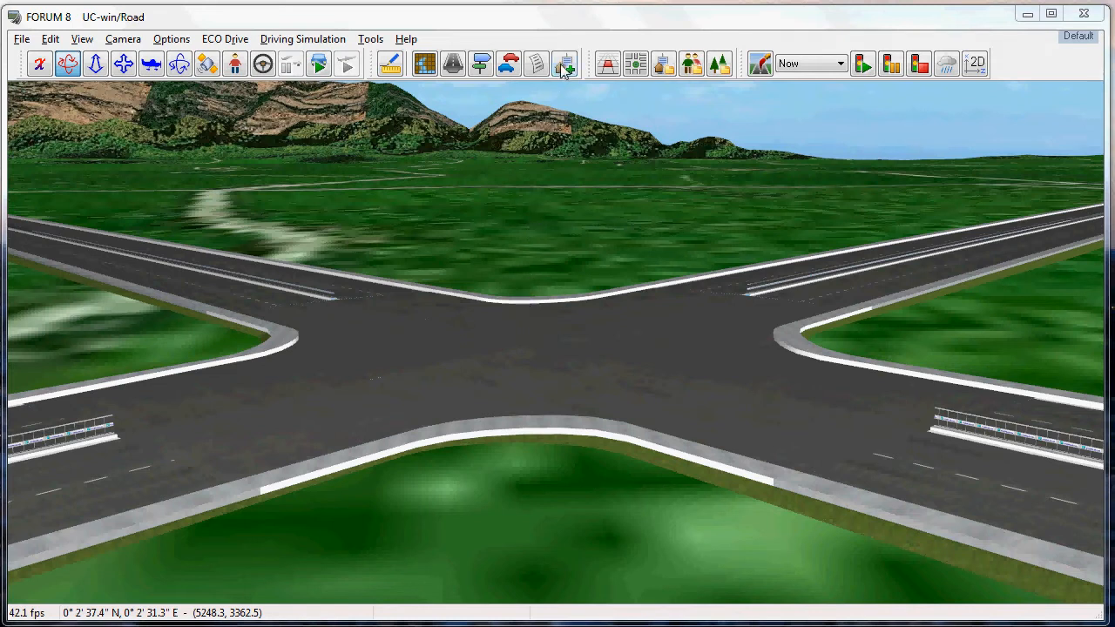
Place Traffic Light models from the Detail Tool at the intersection corners and finish placement.
click(564, 63)
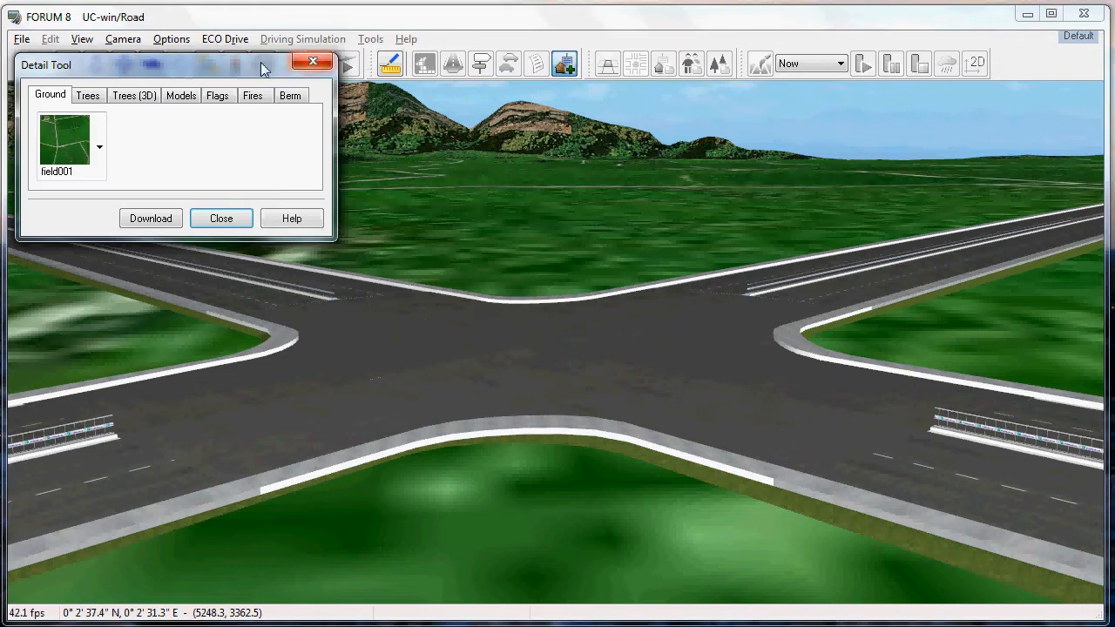
click(181, 94)
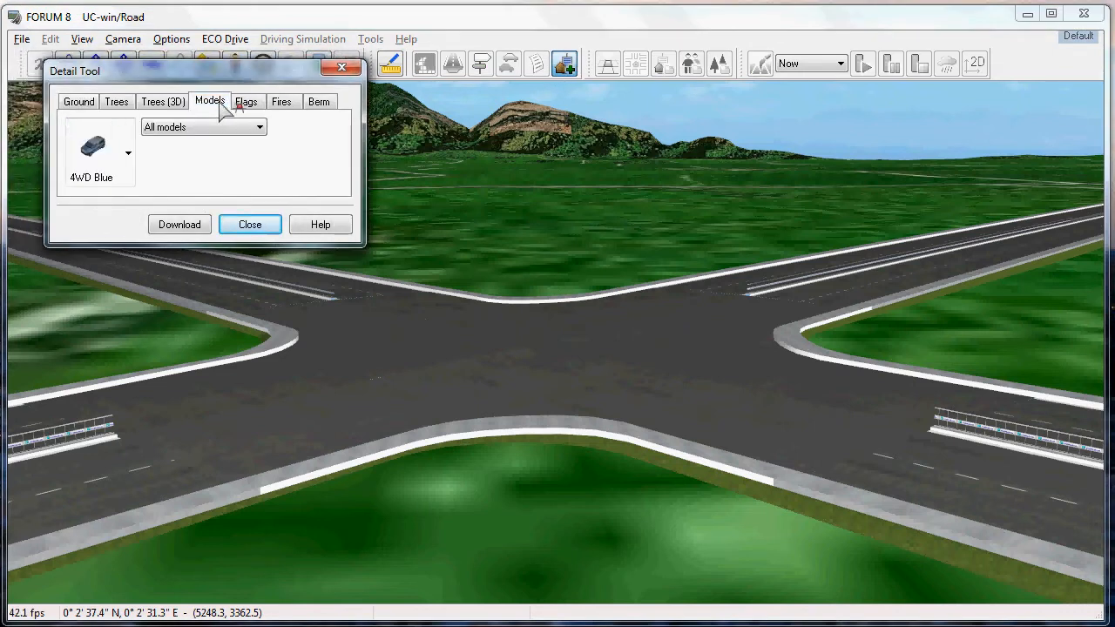
click(127, 153)
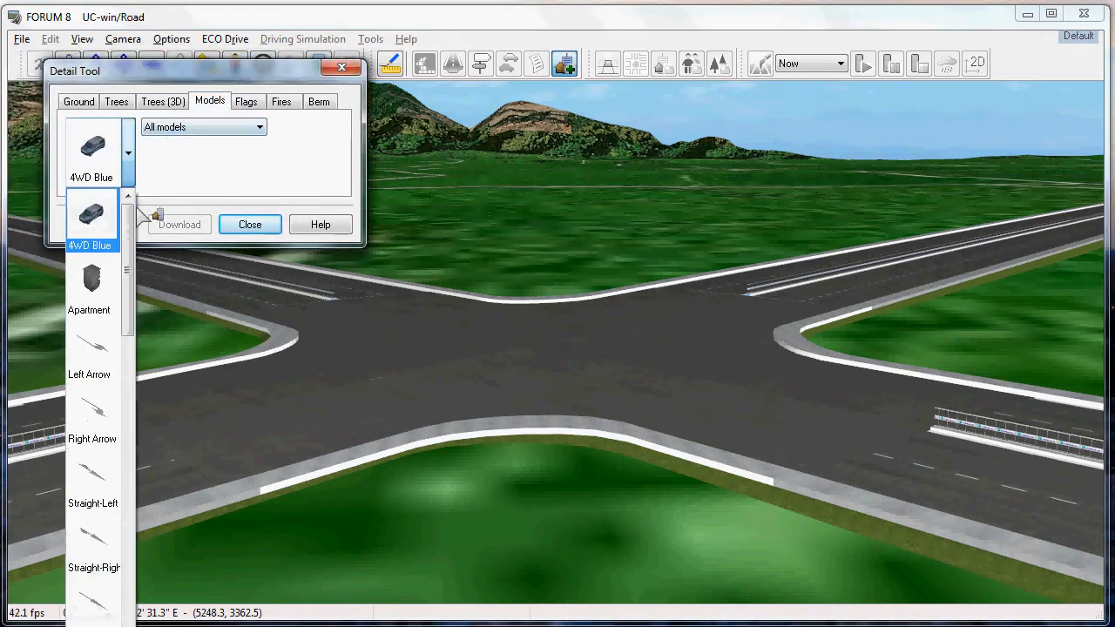
scroll(down, 3)
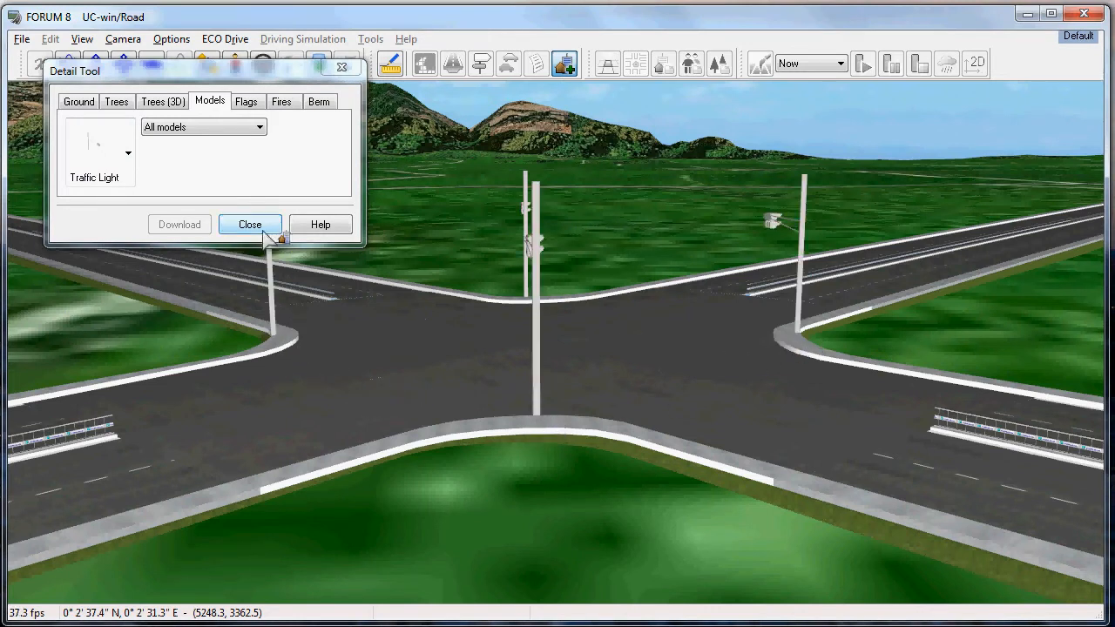
click(251, 223)
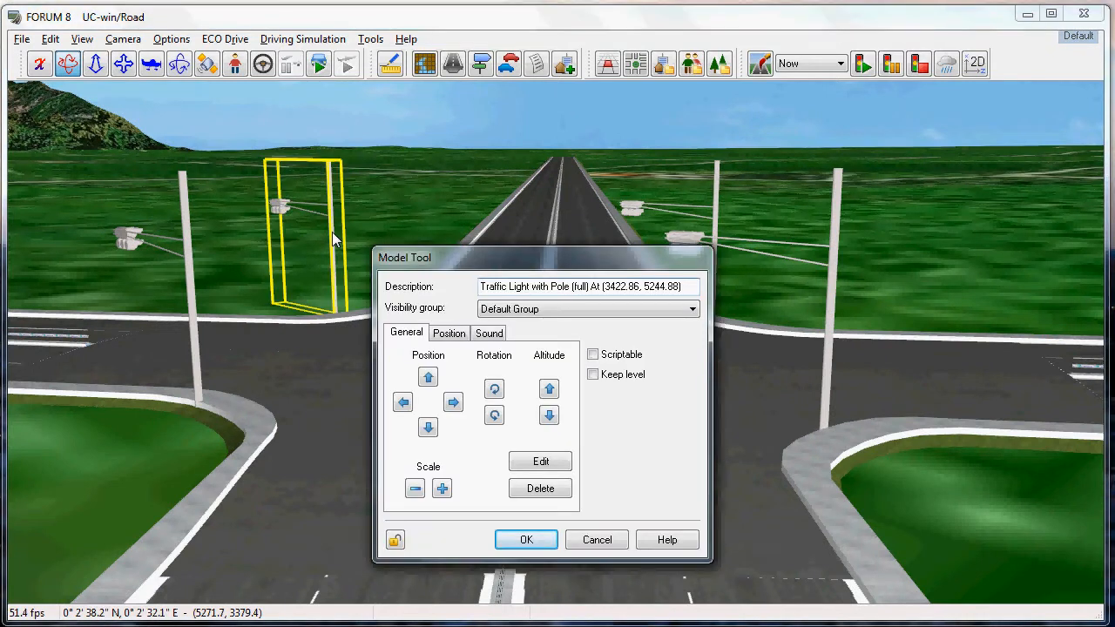
Rotate the selected traffic light in the Model Tool so its signal heads face incoming traffic.
click(526, 540)
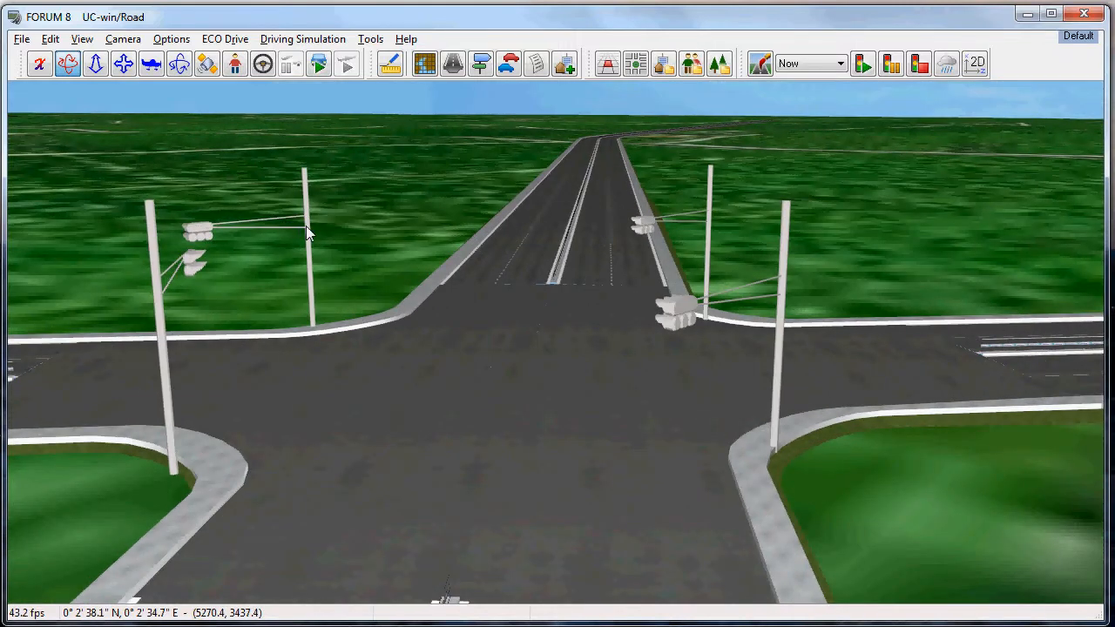
Rotate the far traffic light in the Model Tool so its heads reach over its approach lanes.
click(287, 253)
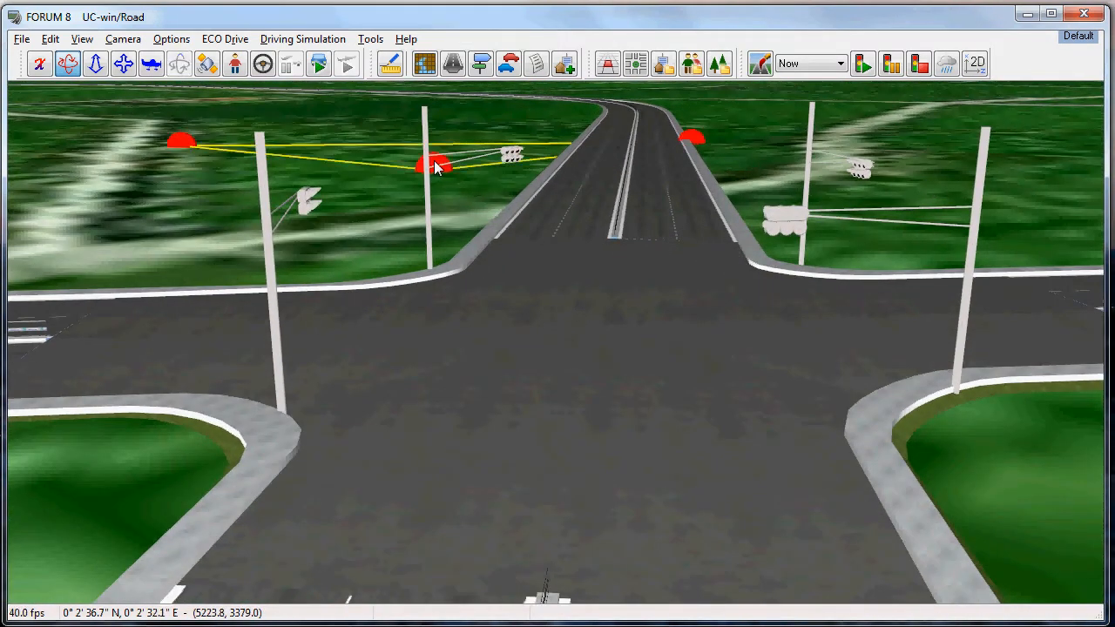
double_click(436, 165)
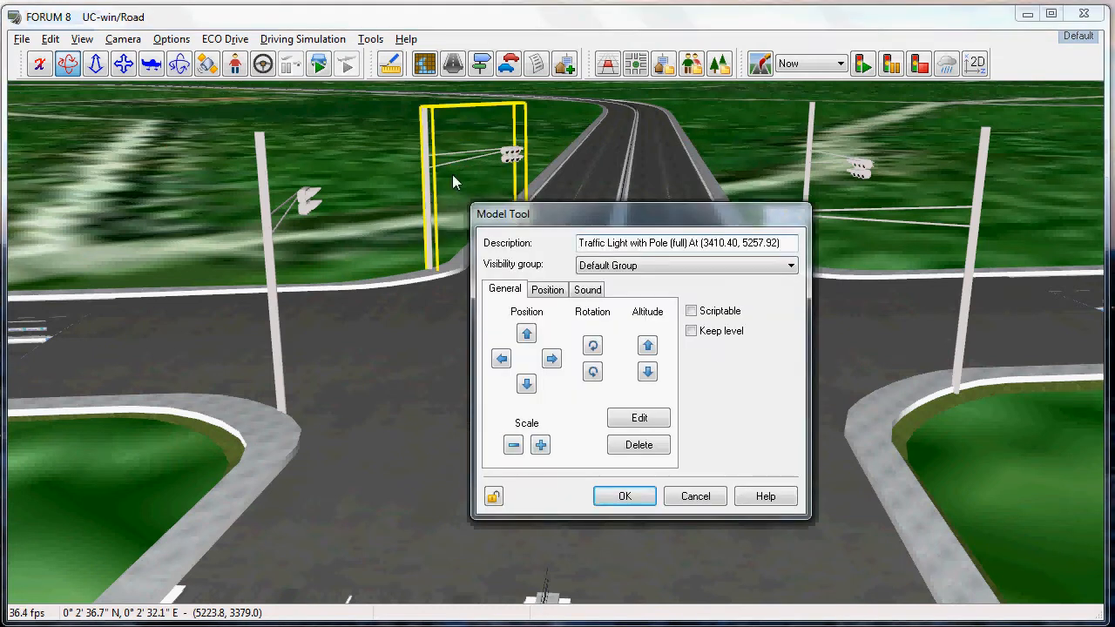
click(624, 494)
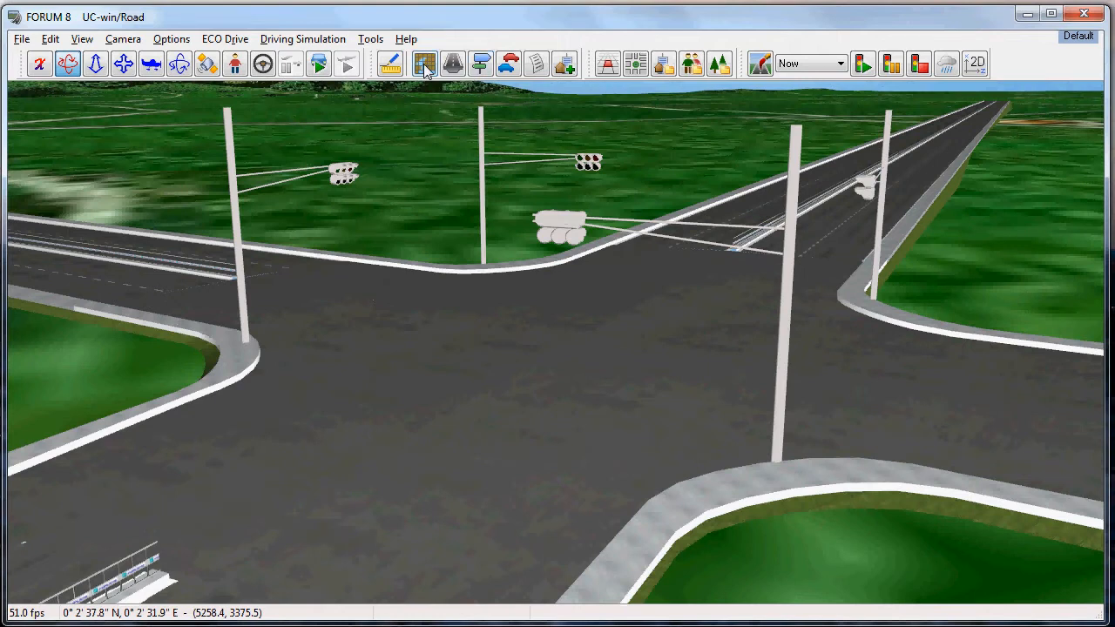
Open the four-way junction in the Intersection Editor from the Plan view.
click(425, 63)
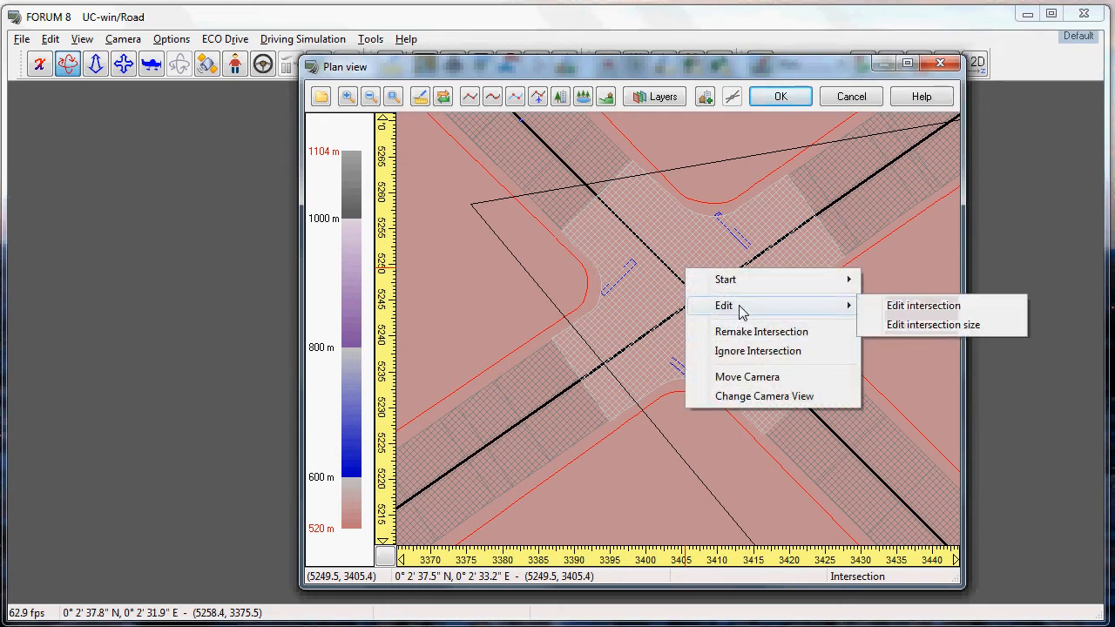
mouse_move(787, 313)
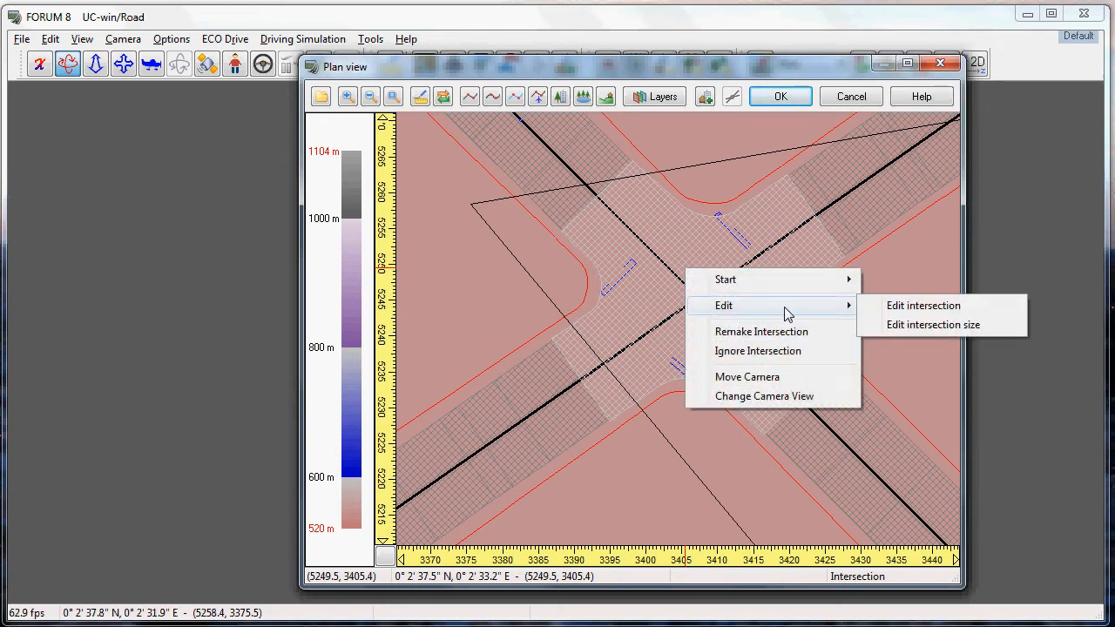
click(923, 305)
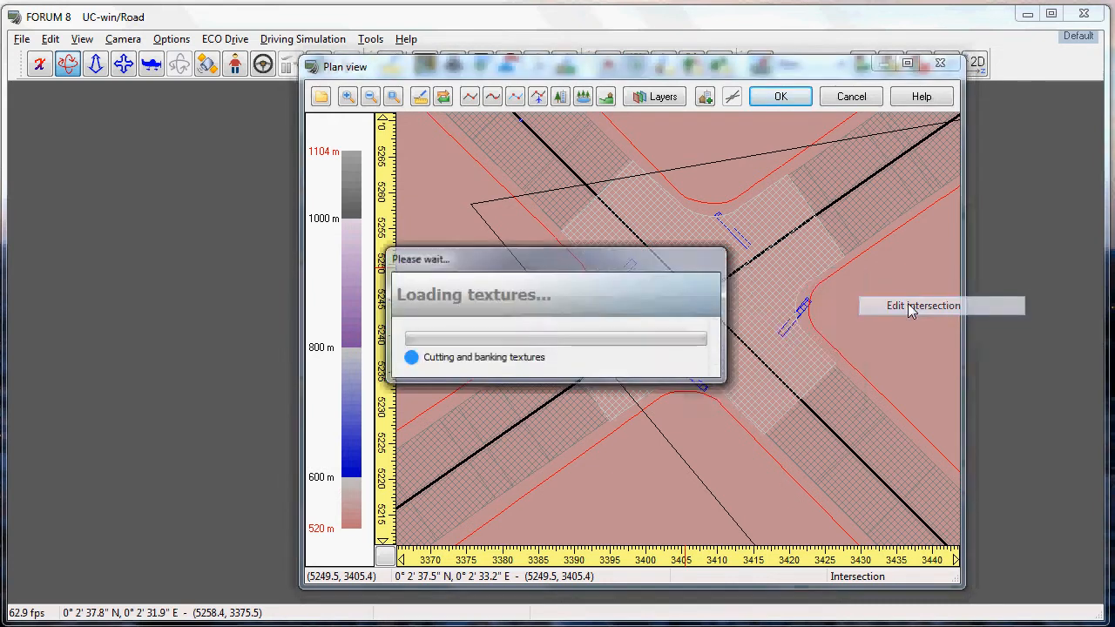
click(923, 307)
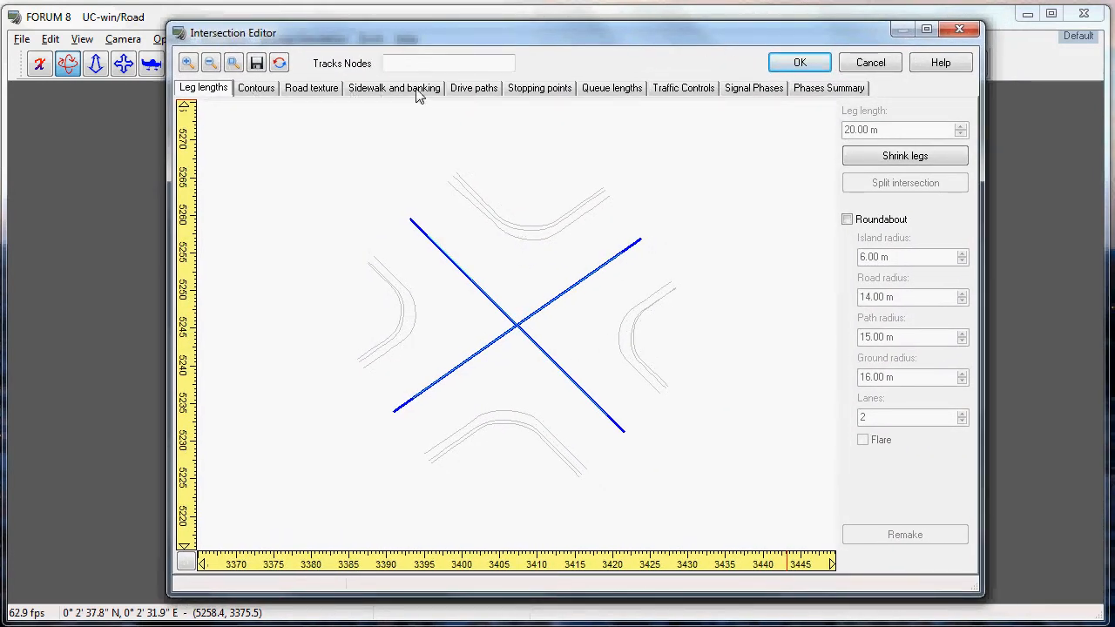
mouse_move(703, 95)
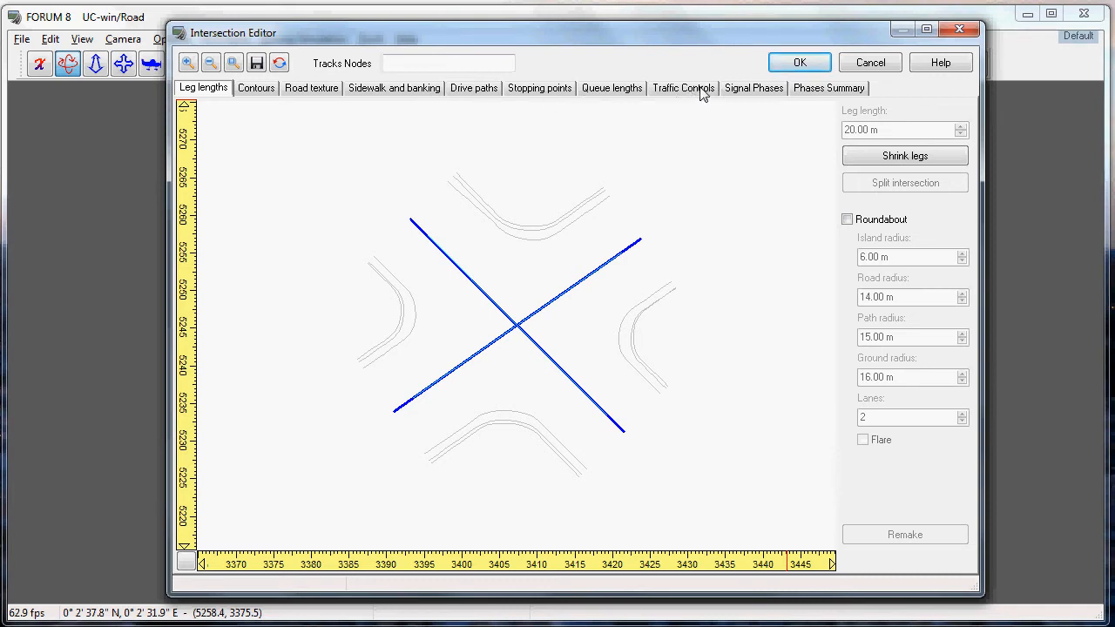
mouse_move(693, 94)
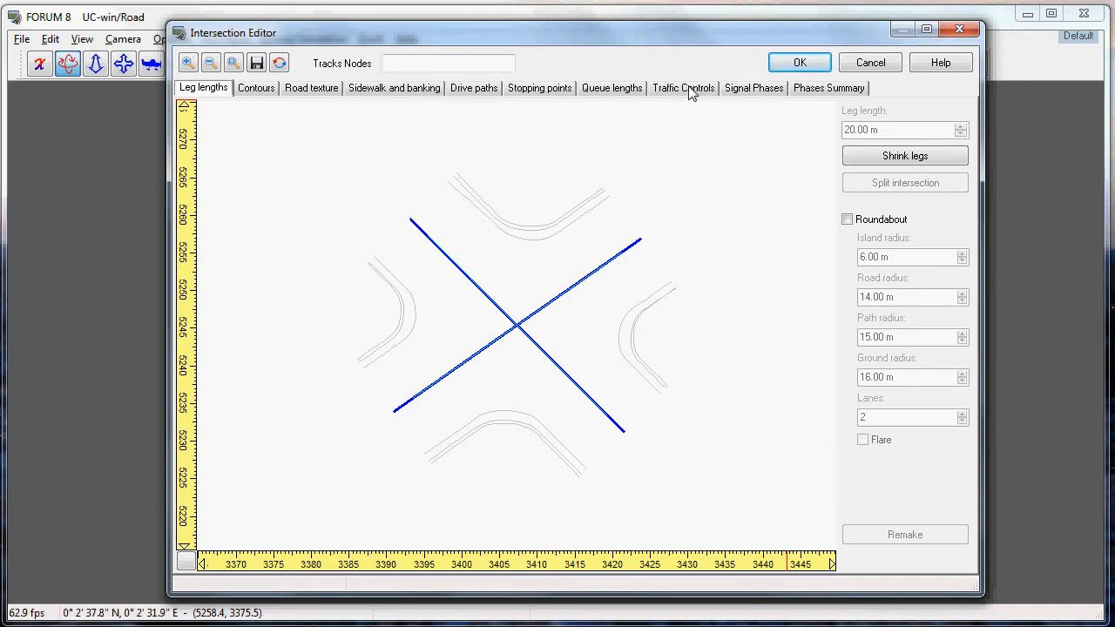
Assign a traffic light model to the first intersection entry as its signal control.
click(683, 87)
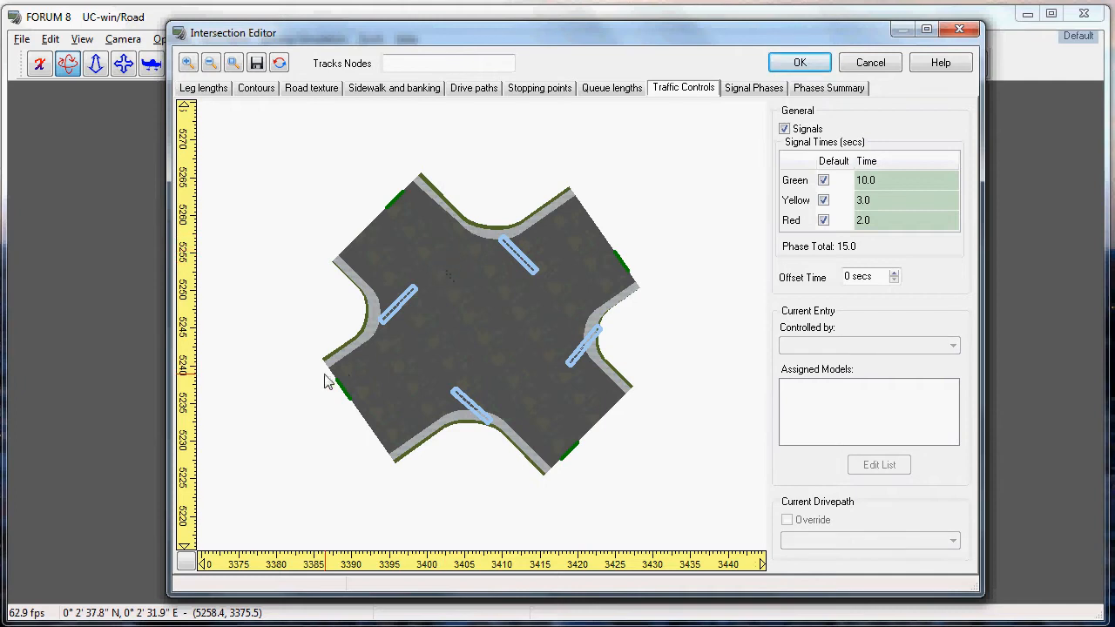
click(575, 456)
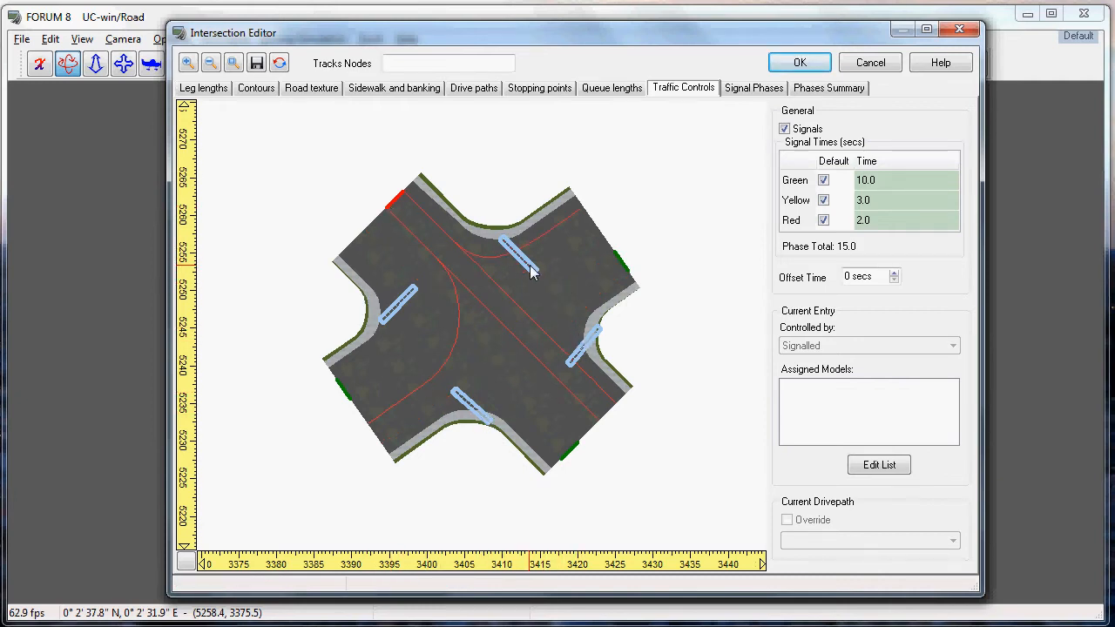
mouse_move(519, 272)
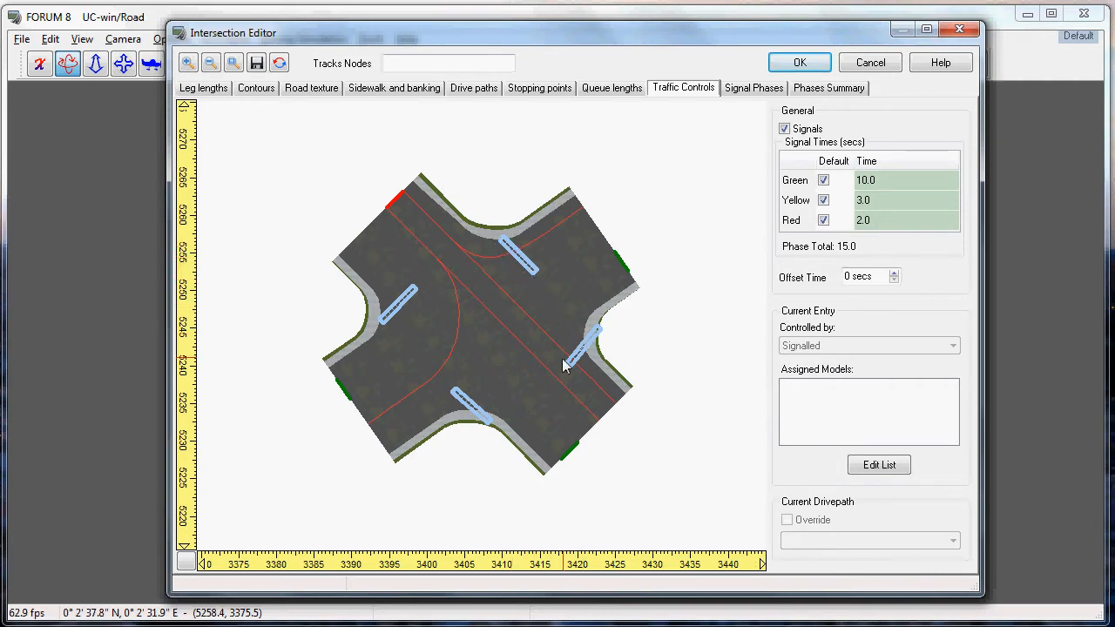
mouse_move(433, 228)
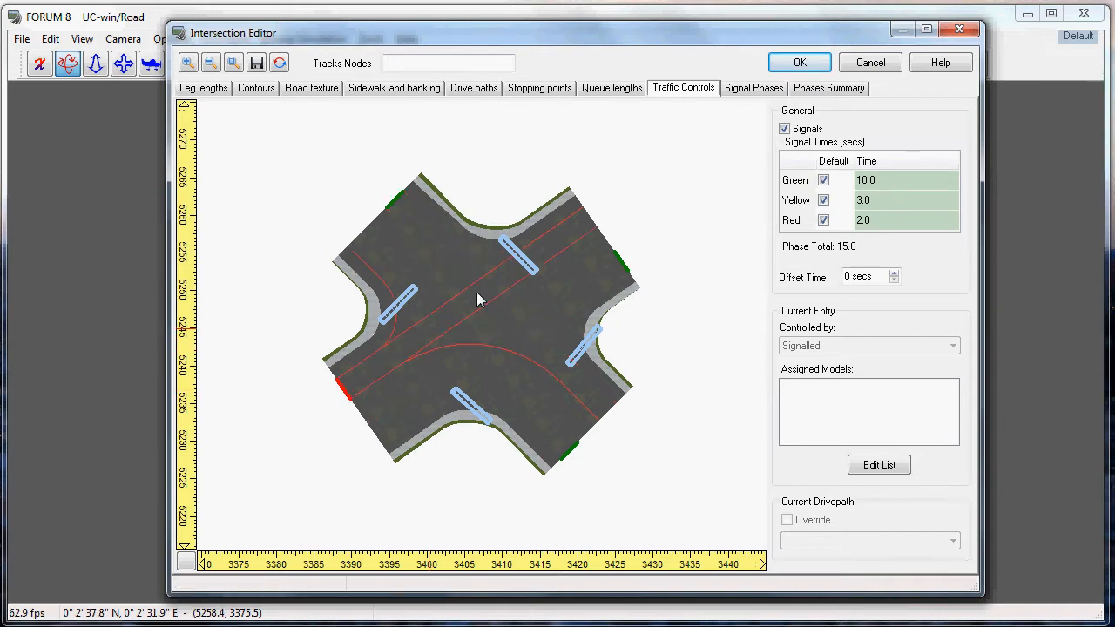
mouse_move(538, 282)
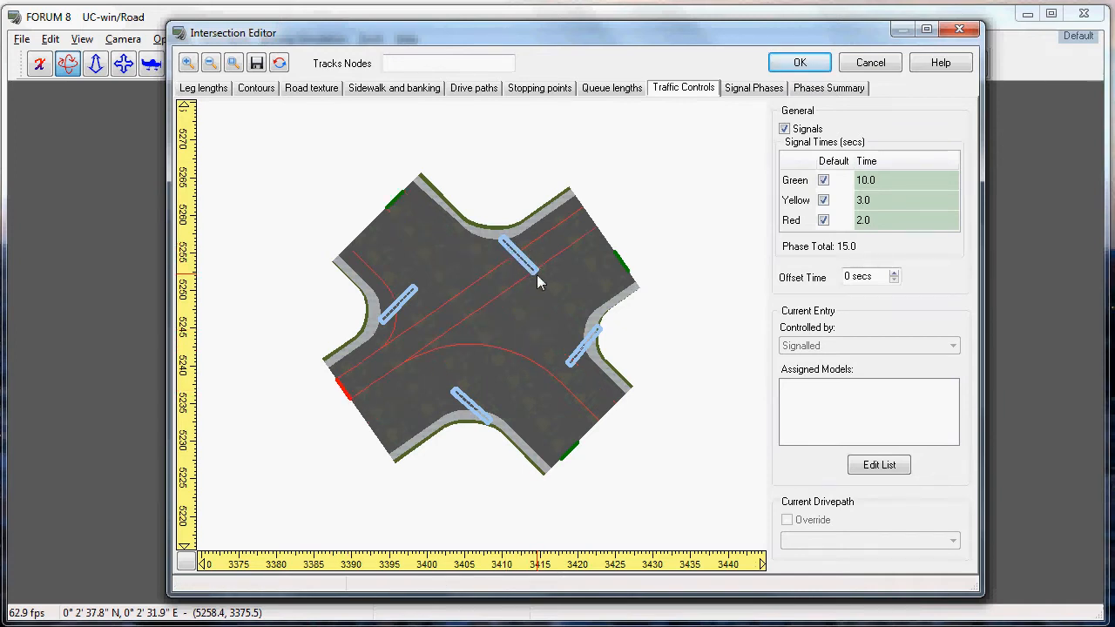
mouse_move(565, 331)
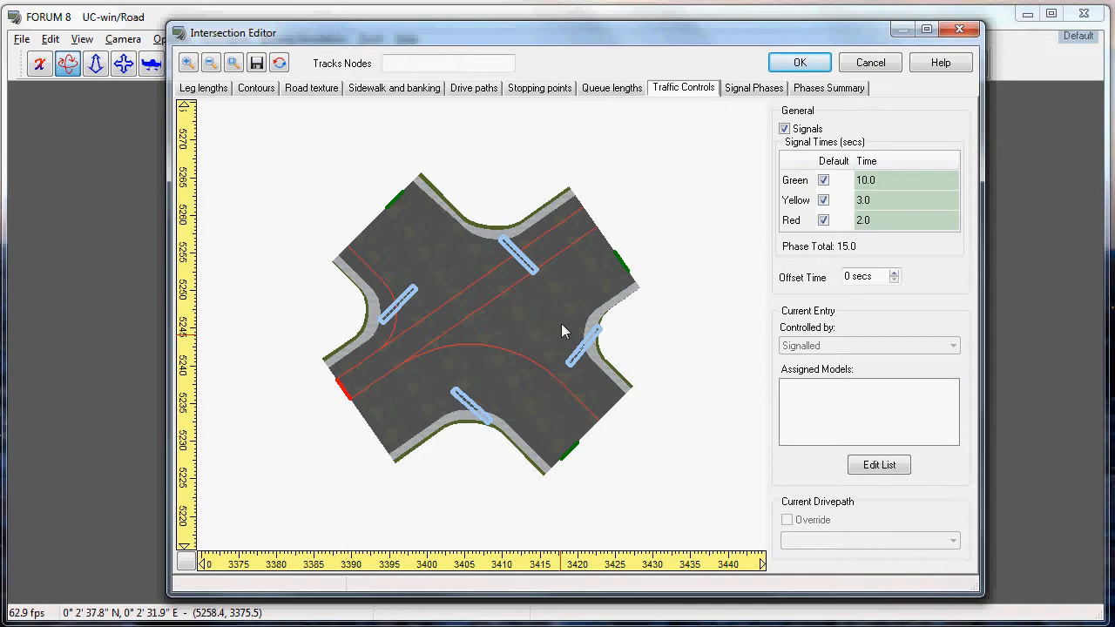
mouse_move(366, 366)
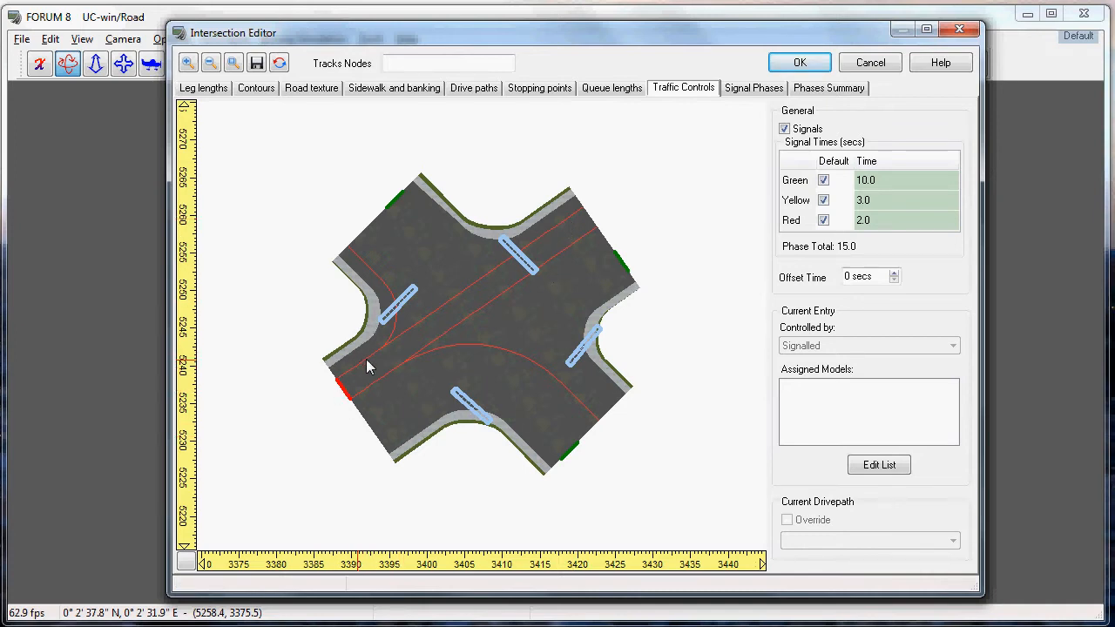
mouse_move(862, 443)
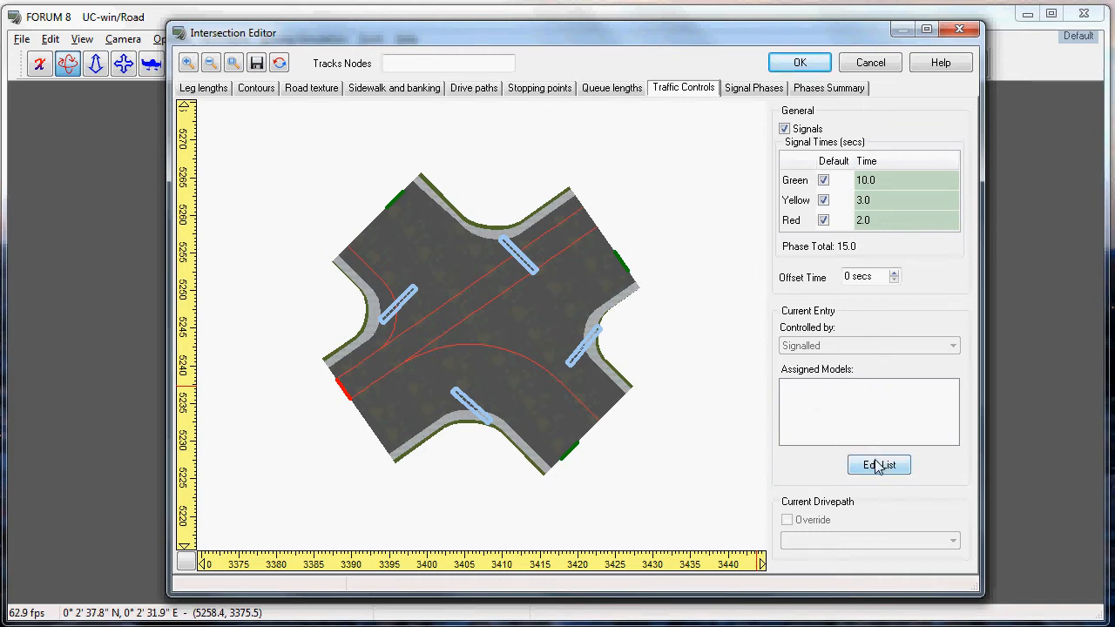
click(878, 463)
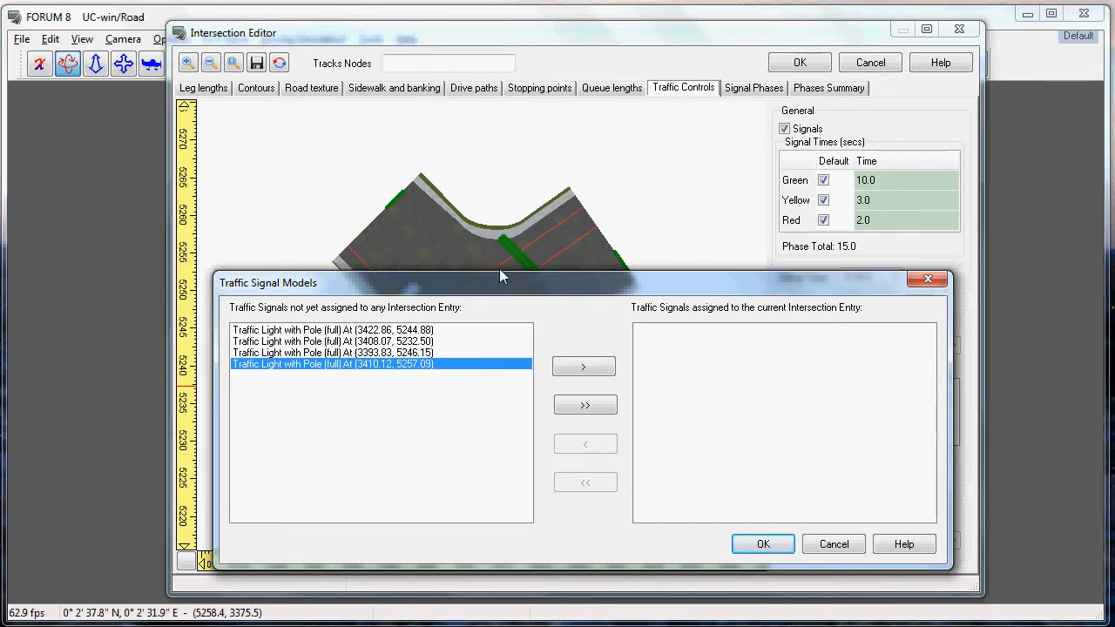
click(584, 366)
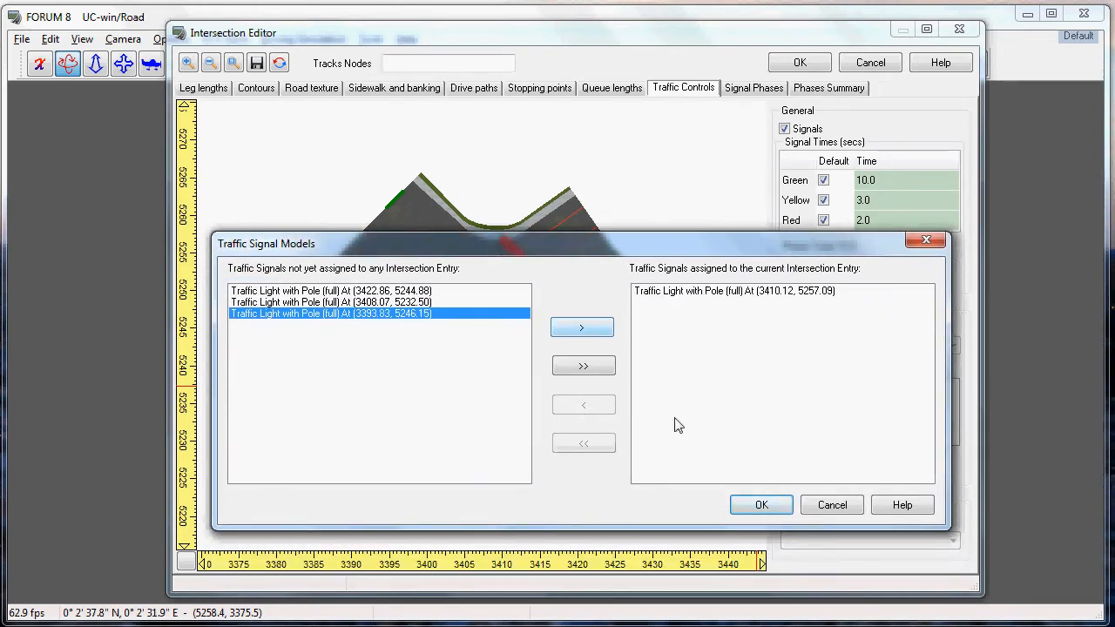
click(760, 505)
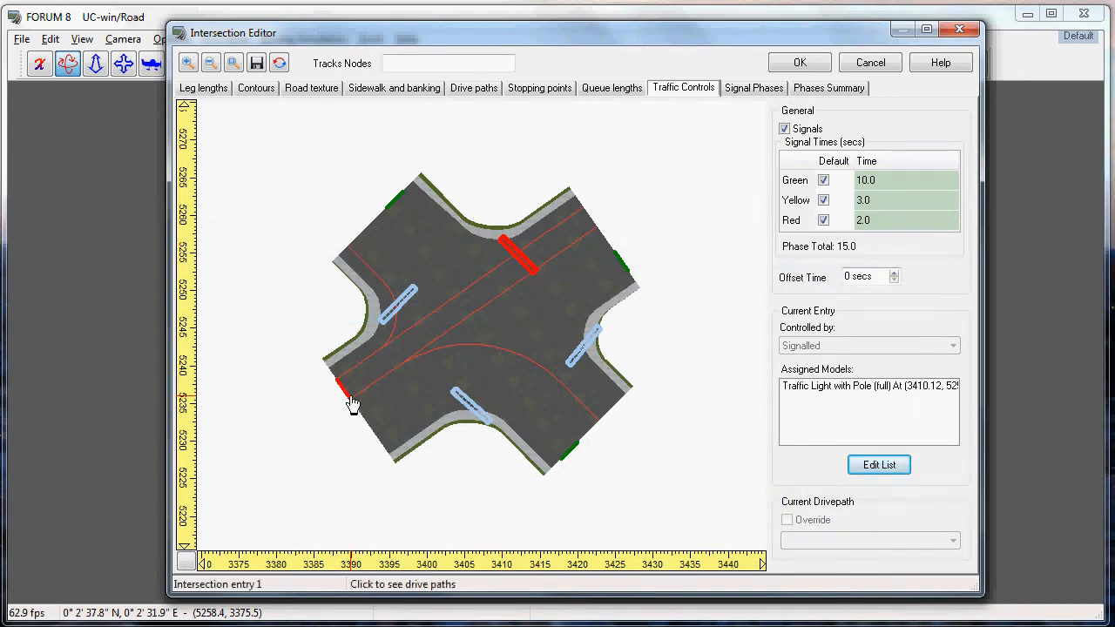
Assign the first listed traffic light to the second intersection entry.
click(522, 244)
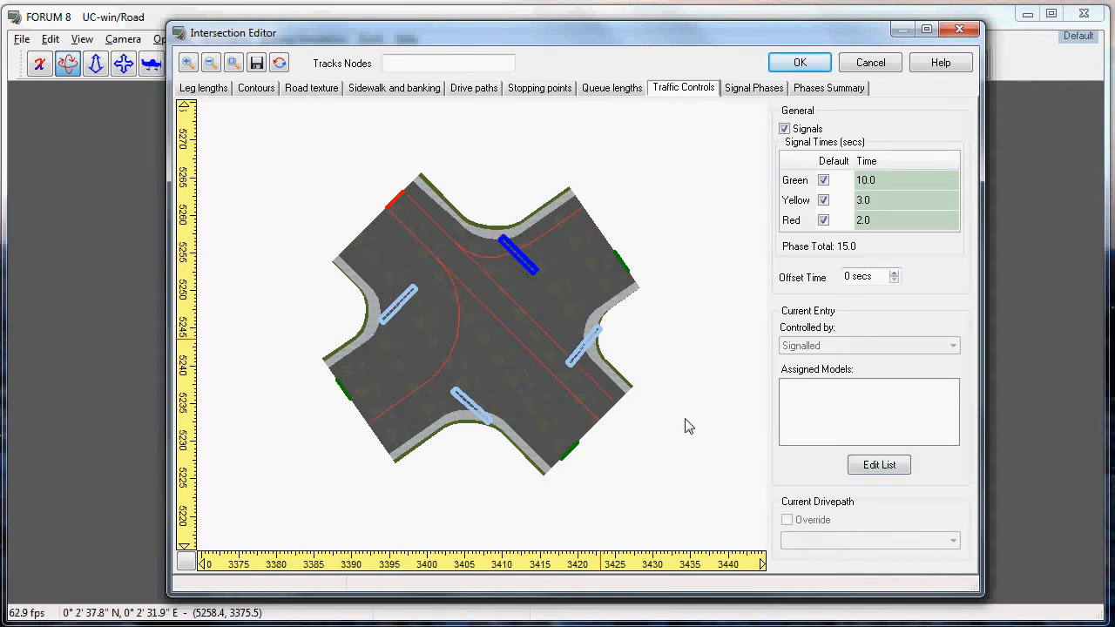
click(877, 464)
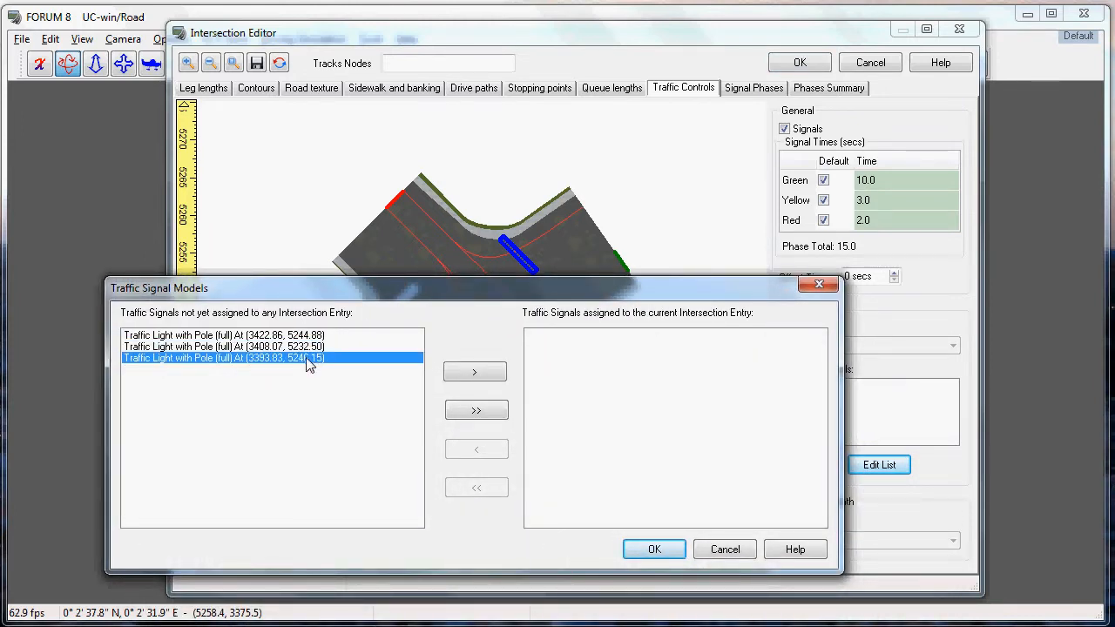
drag(159, 289, 164, 94)
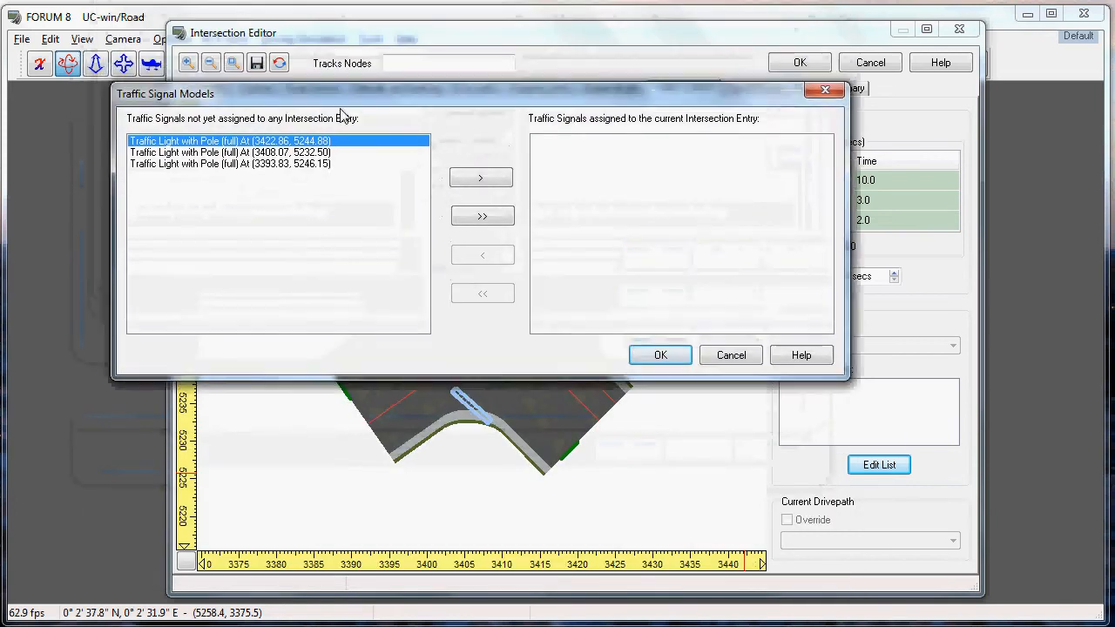
click(481, 177)
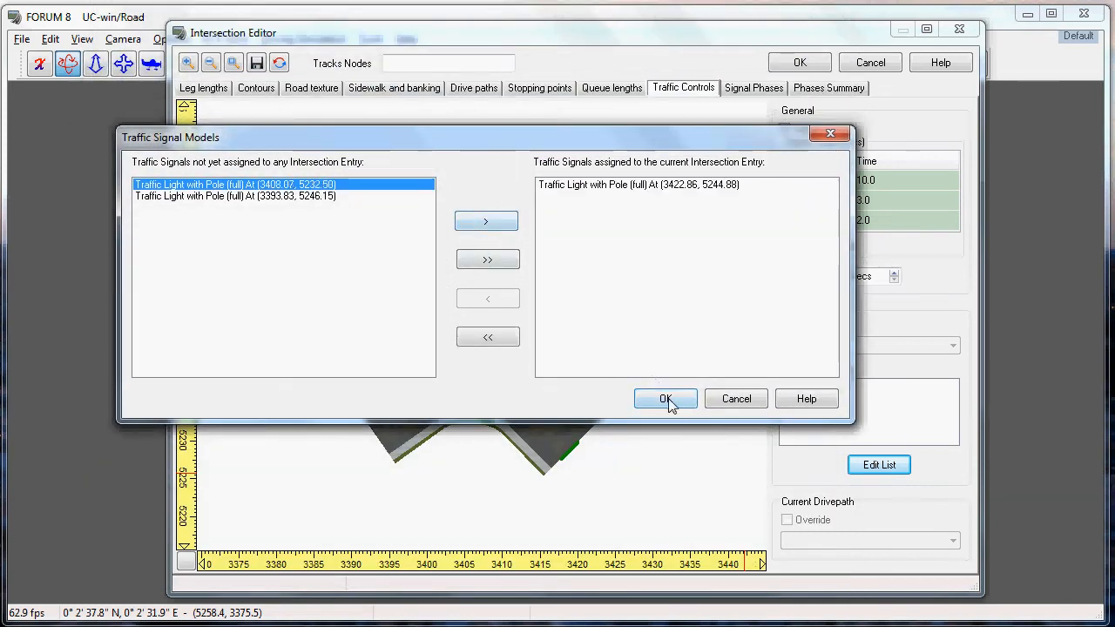
click(666, 397)
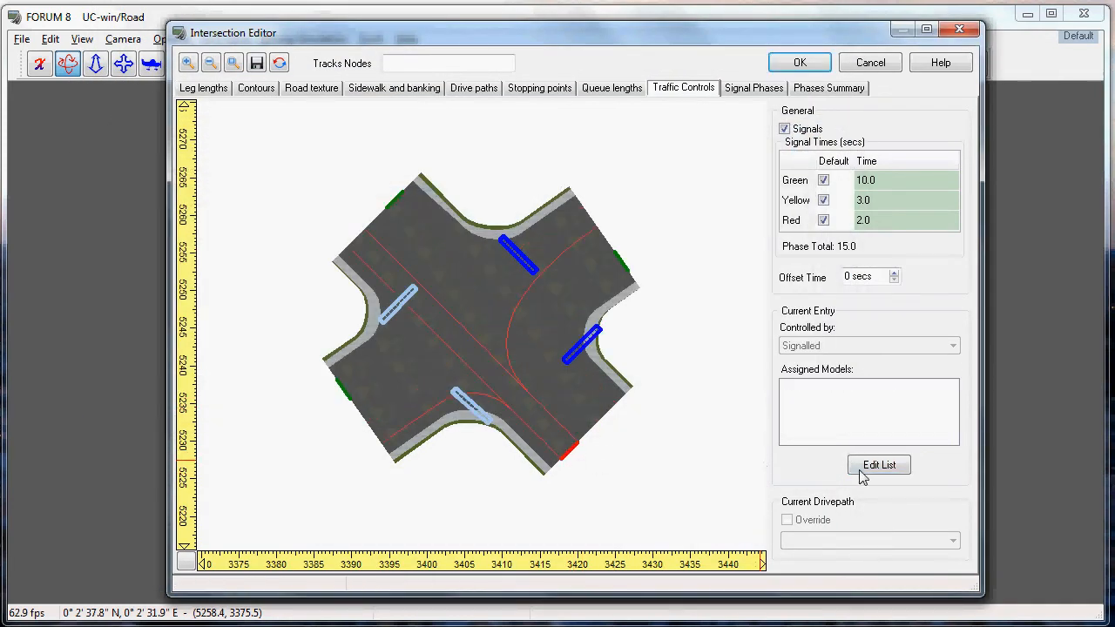
Assign the remaining traffic lights to the third and fourth intersection entries.
click(878, 463)
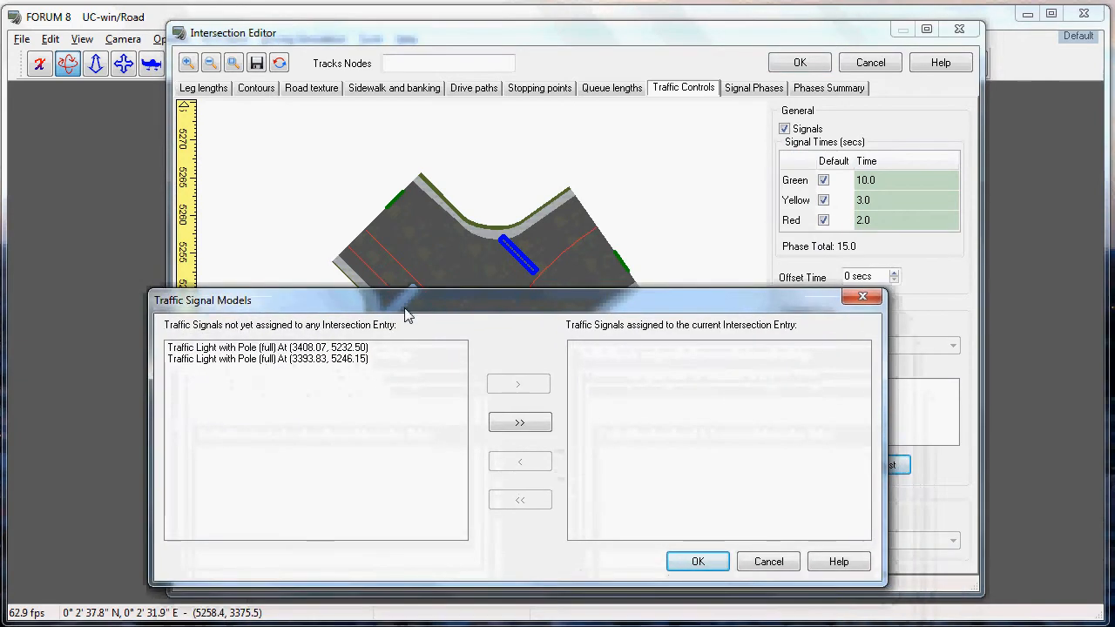
click(519, 383)
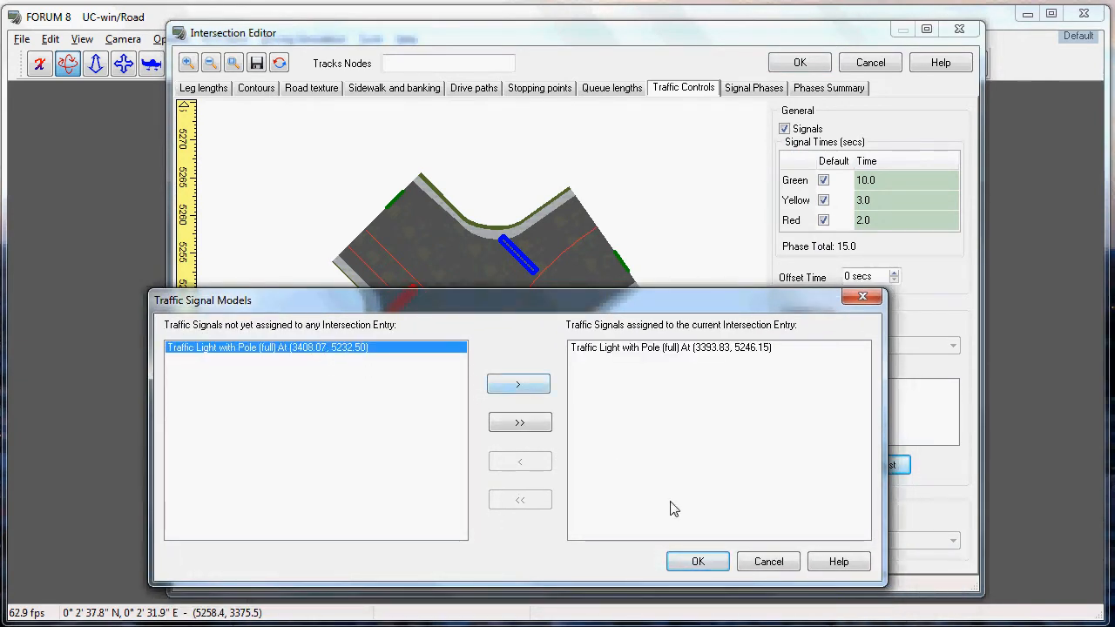
click(697, 561)
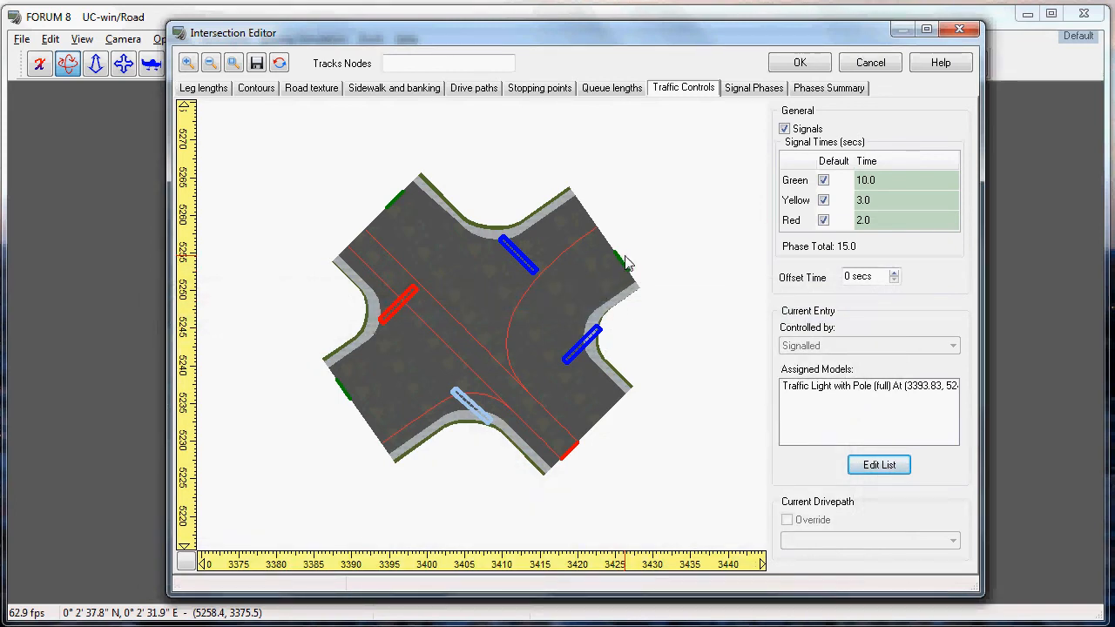
click(877, 463)
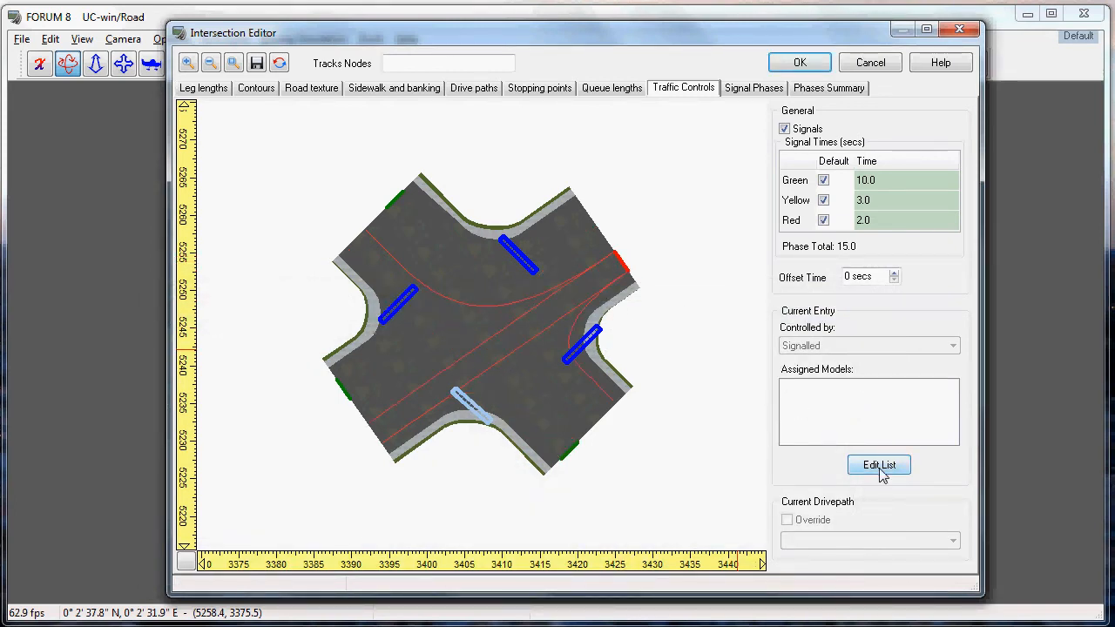
click(878, 464)
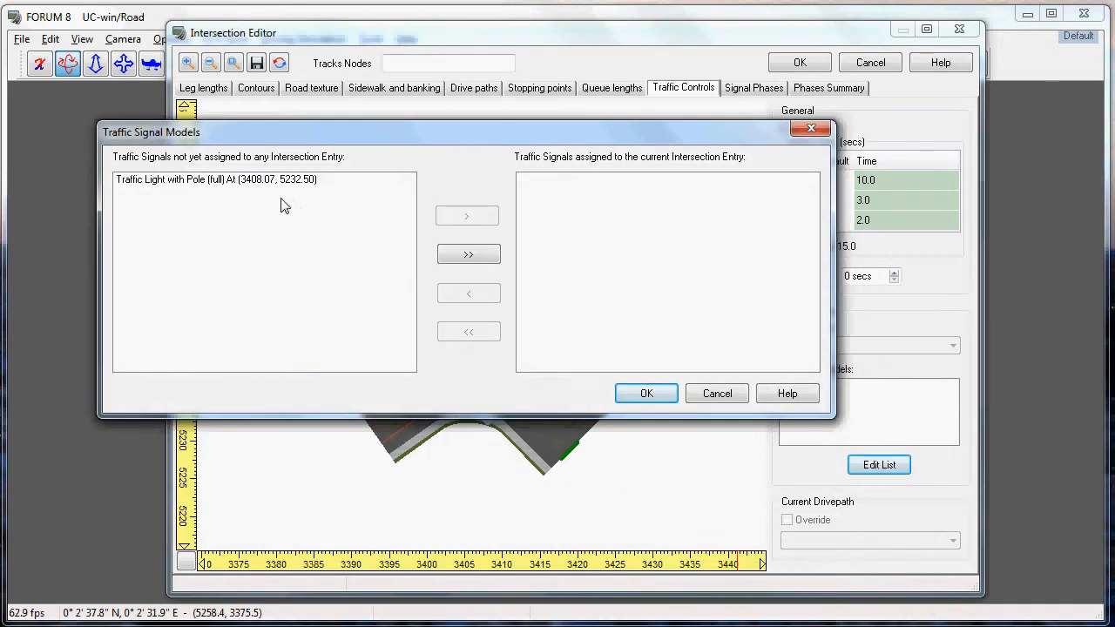
click(467, 254)
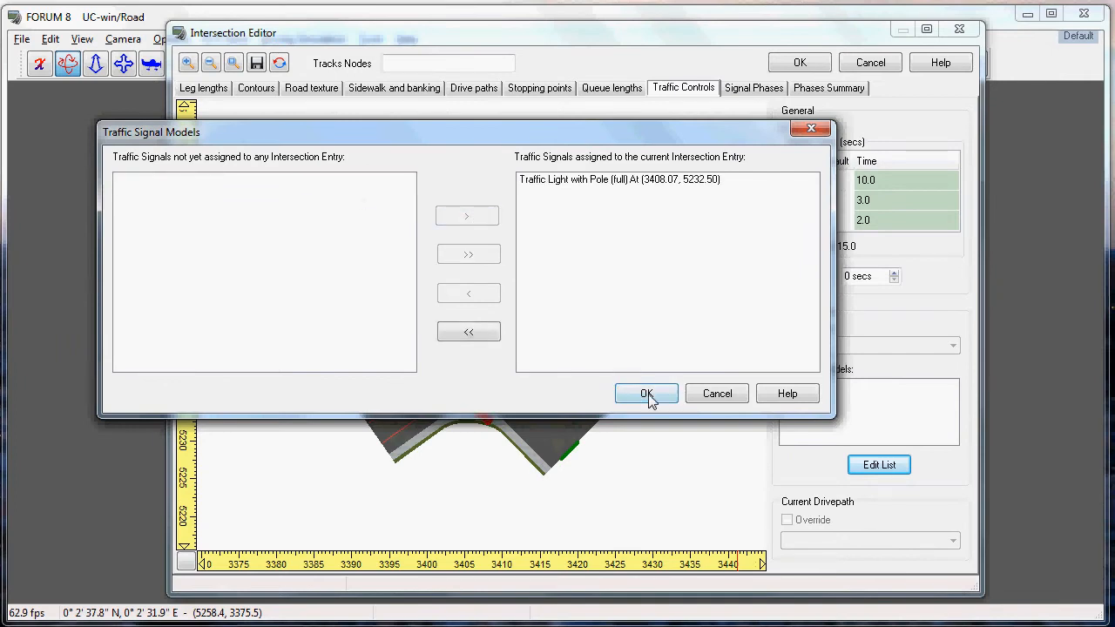
click(644, 394)
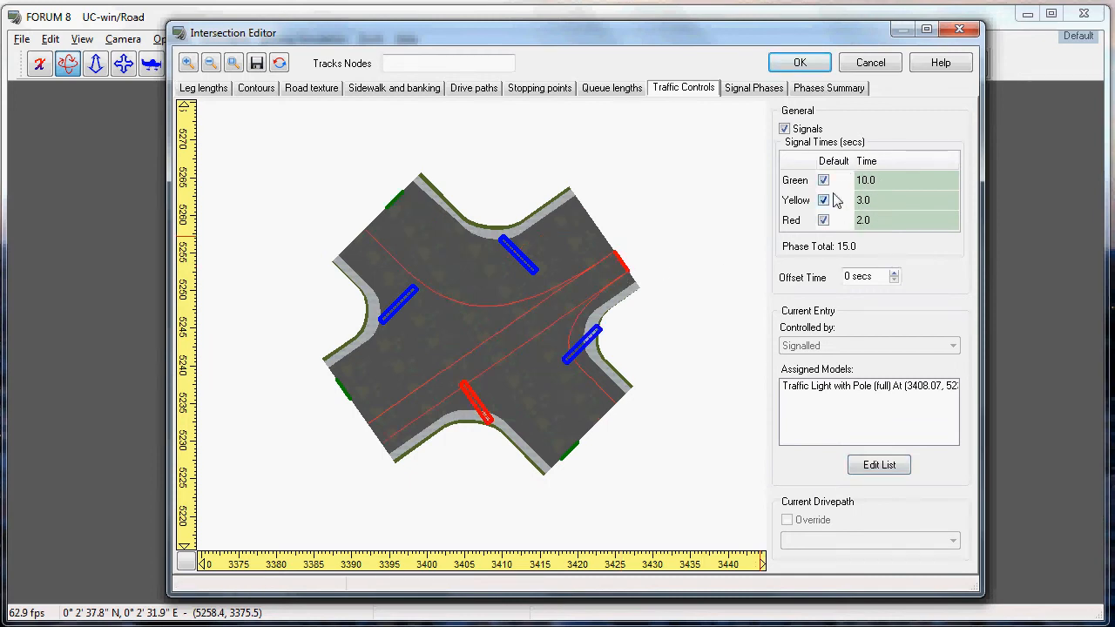
mouse_move(850, 202)
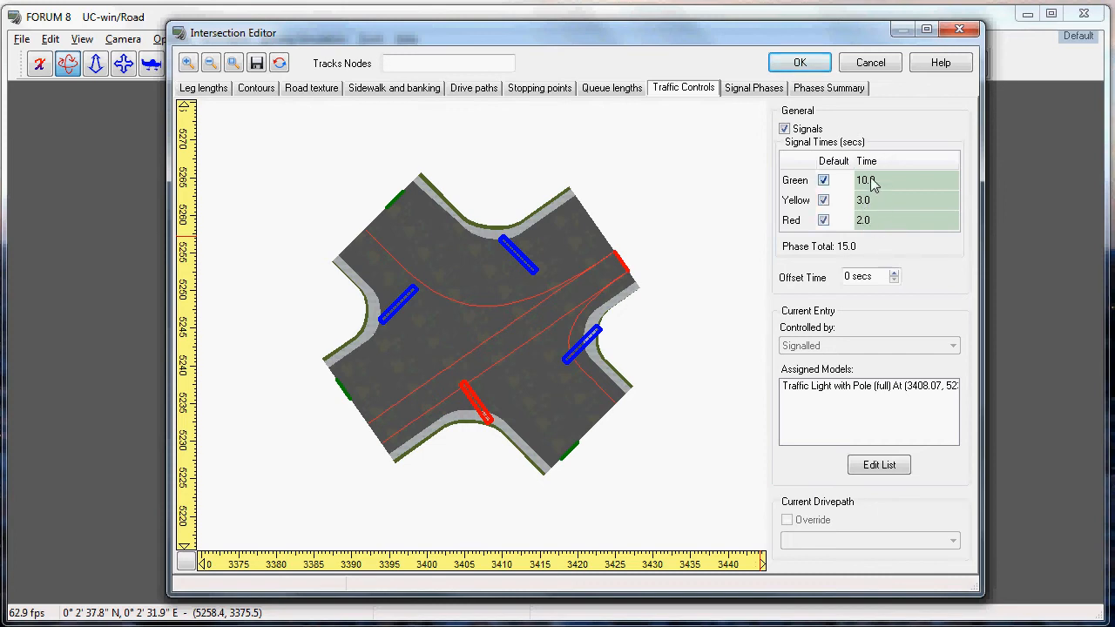
Review the two 15-second signal phases and the 30-second cycle summary with 10/3/2-second timings.
click(752, 87)
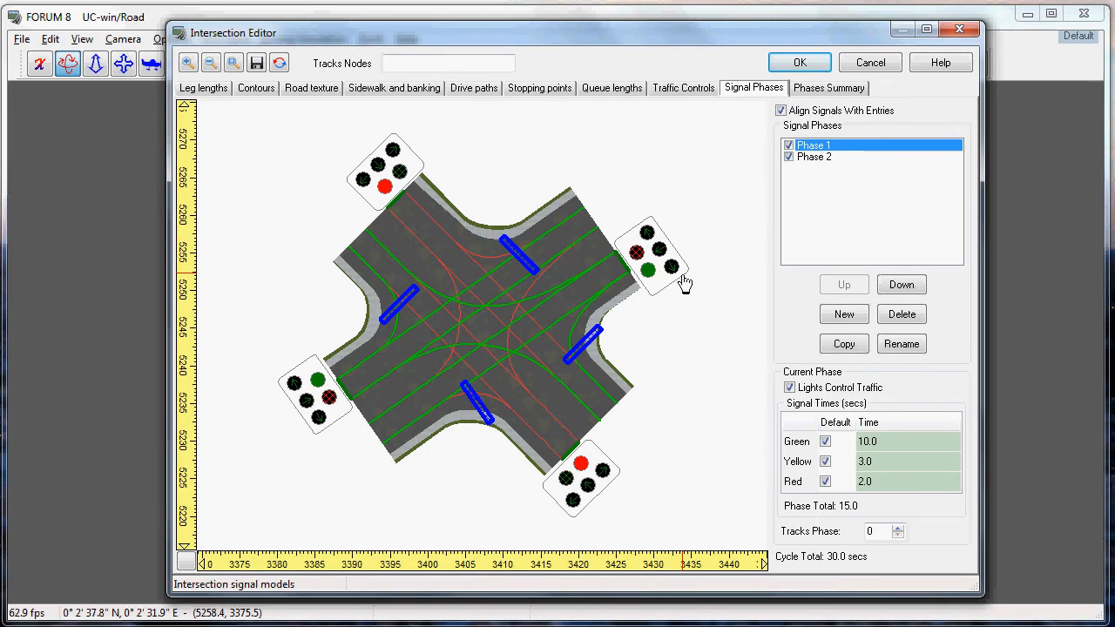
mouse_move(810, 98)
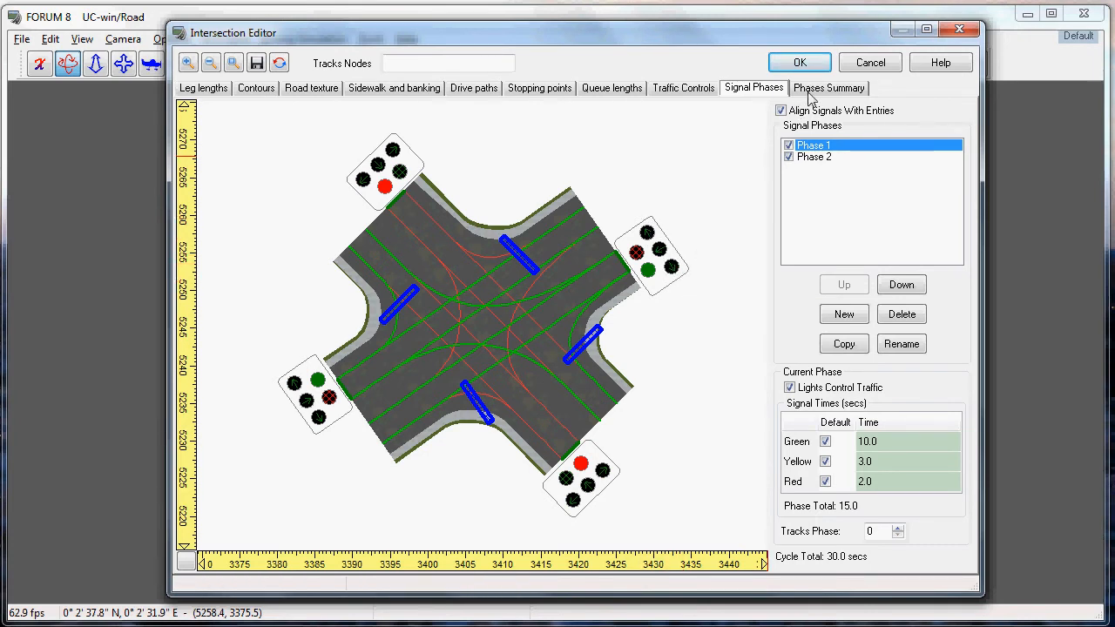
click(829, 87)
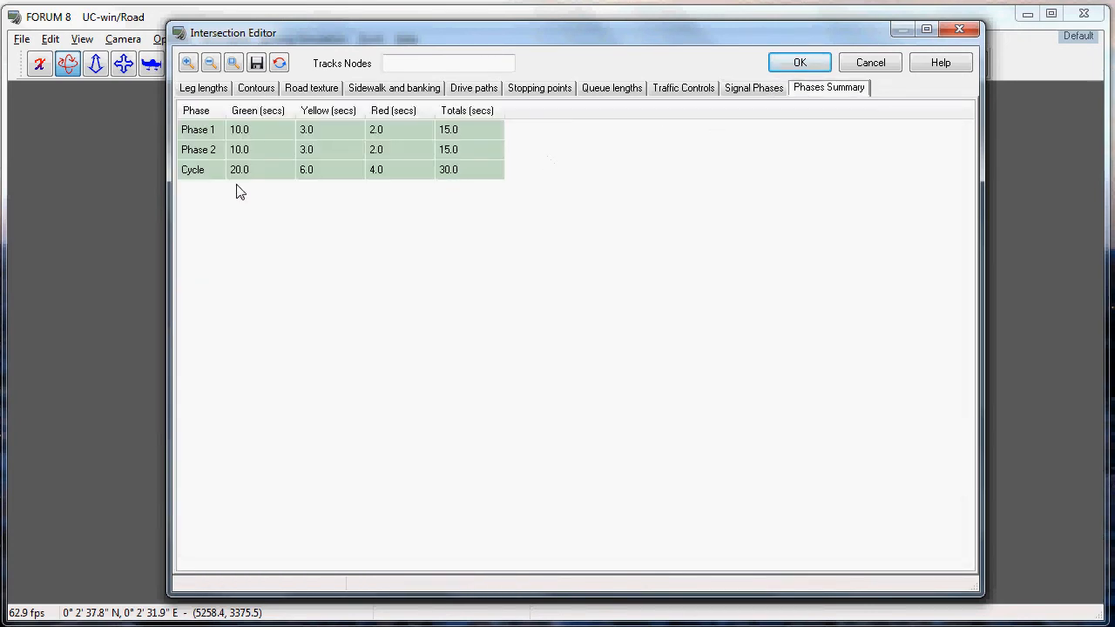
mouse_move(869, 63)
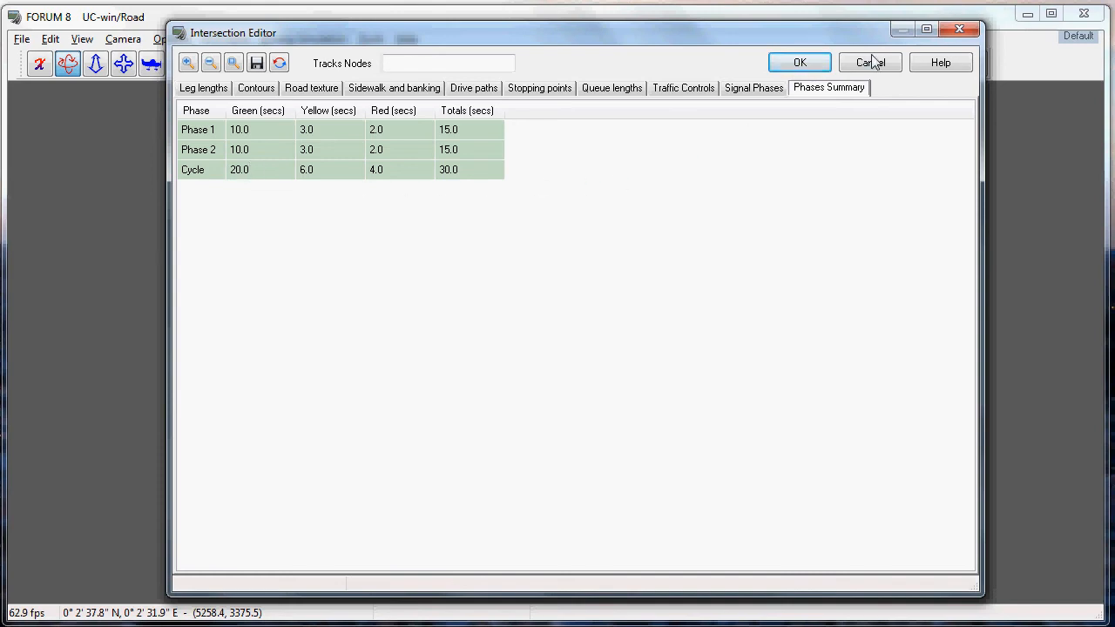
mouse_move(798, 63)
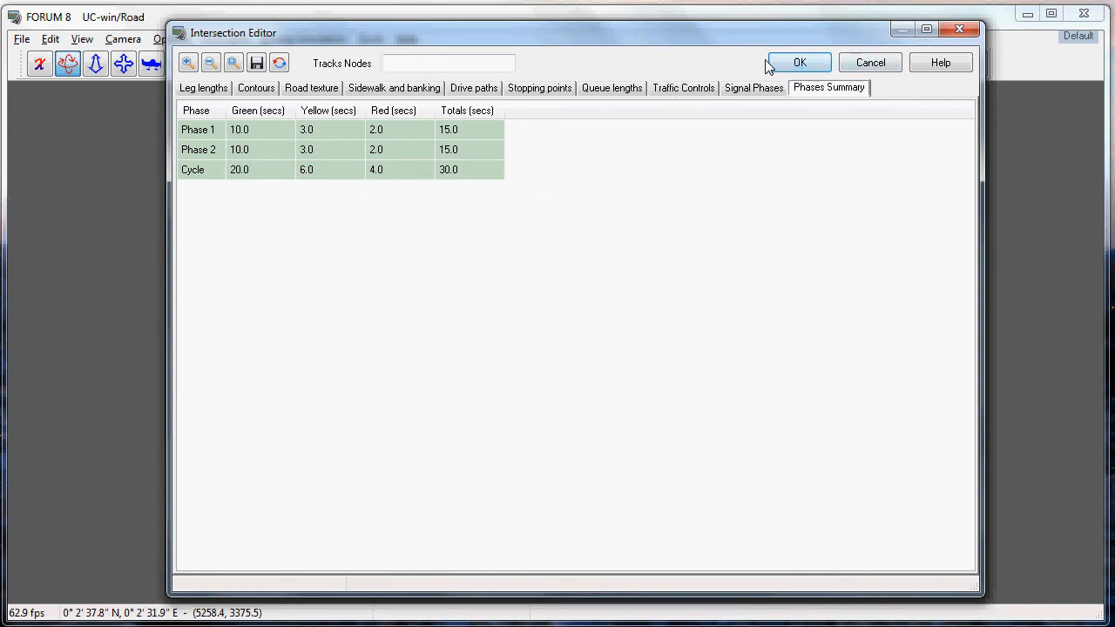
Apply the intersection settings and return from the plan view to the 3D scene.
click(797, 62)
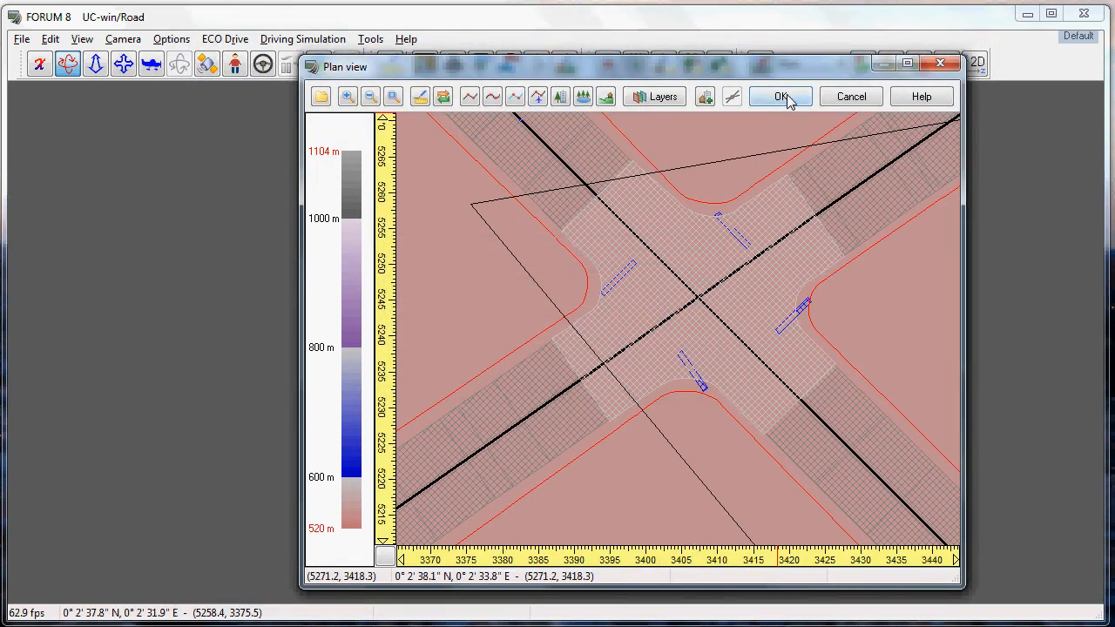
click(780, 96)
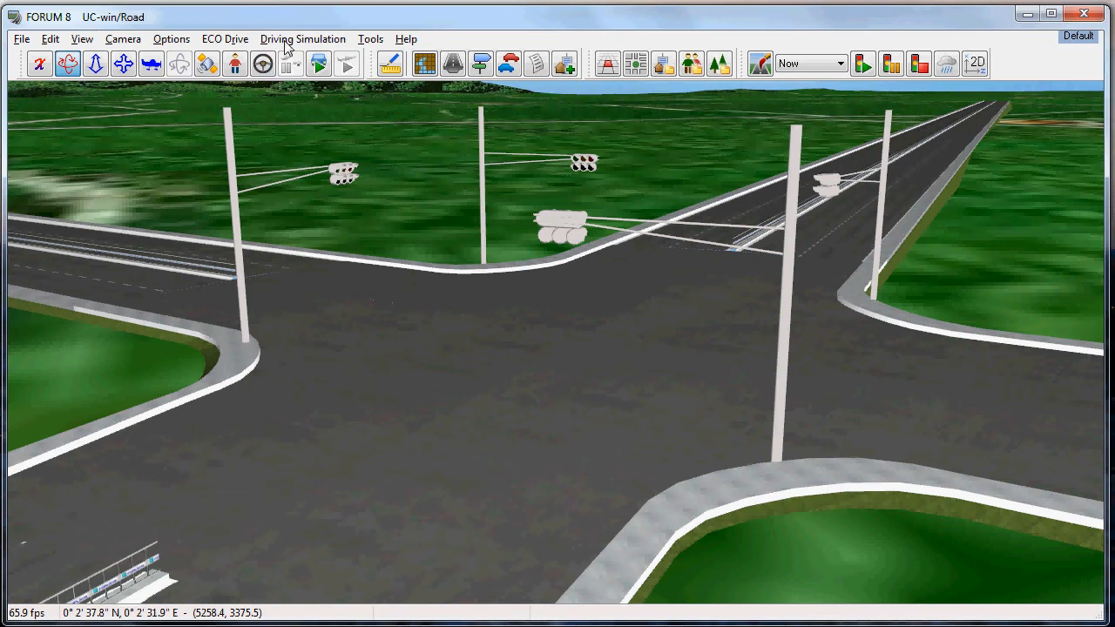
Start Traffic Movement and play the simulation so vehicles drive through the signalised intersection.
click(170, 38)
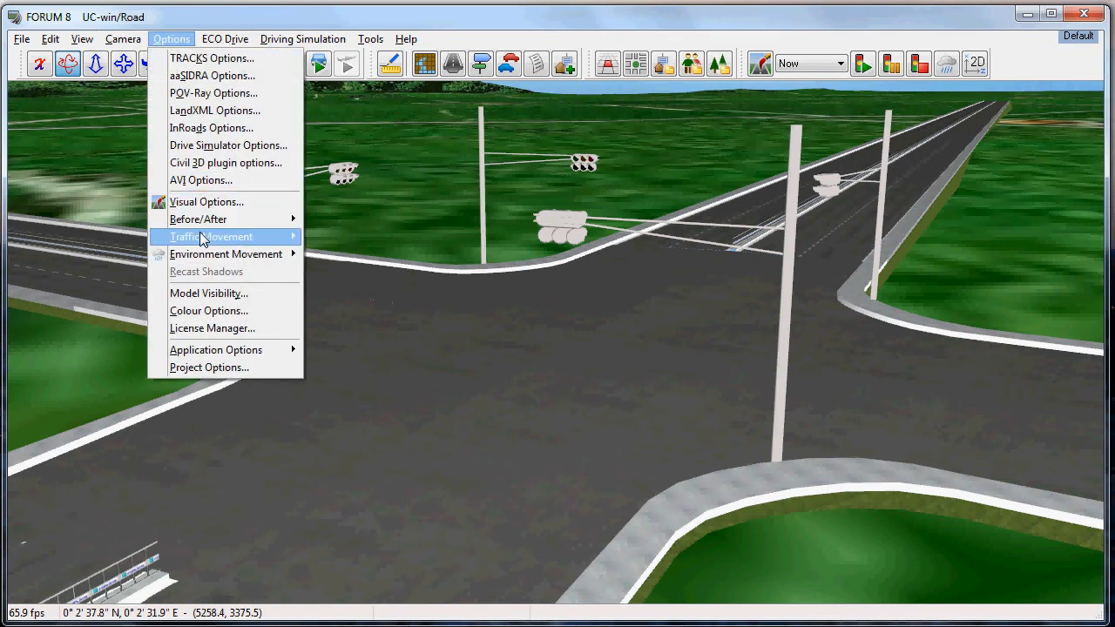
click(211, 237)
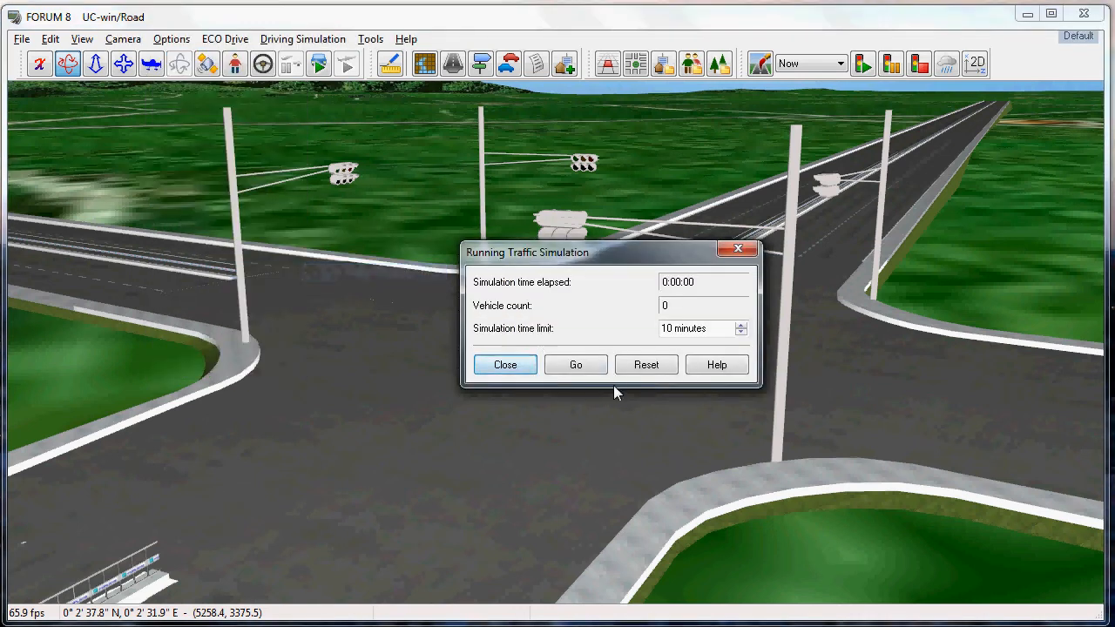
click(574, 364)
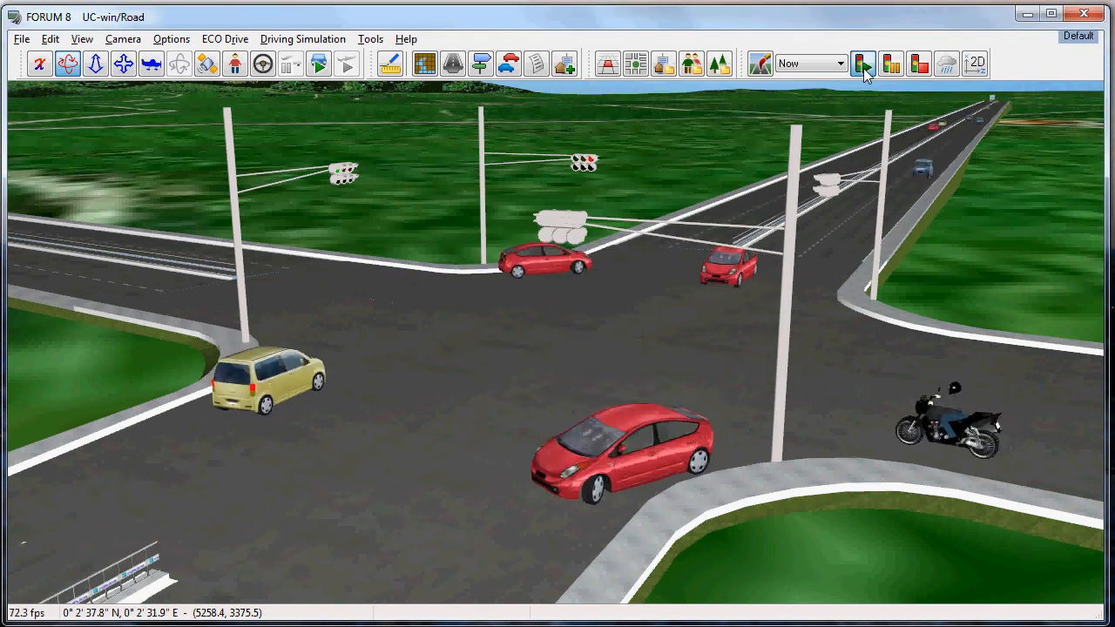
click(862, 63)
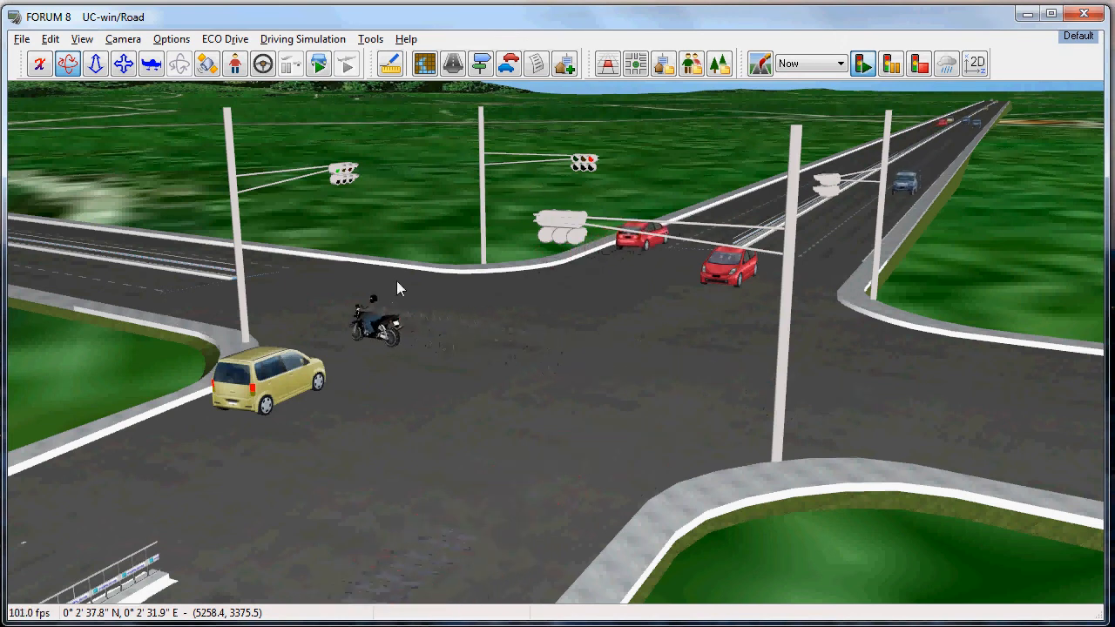